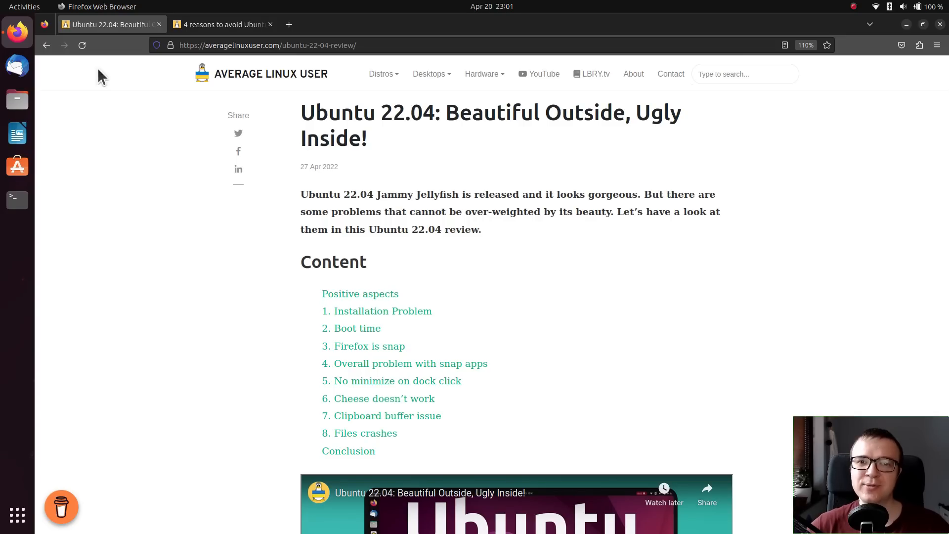
# Switch to the '4 reasons to avoid Ubuntu 21.04' article and minimize Firefox.
pyautogui.click(221, 24)
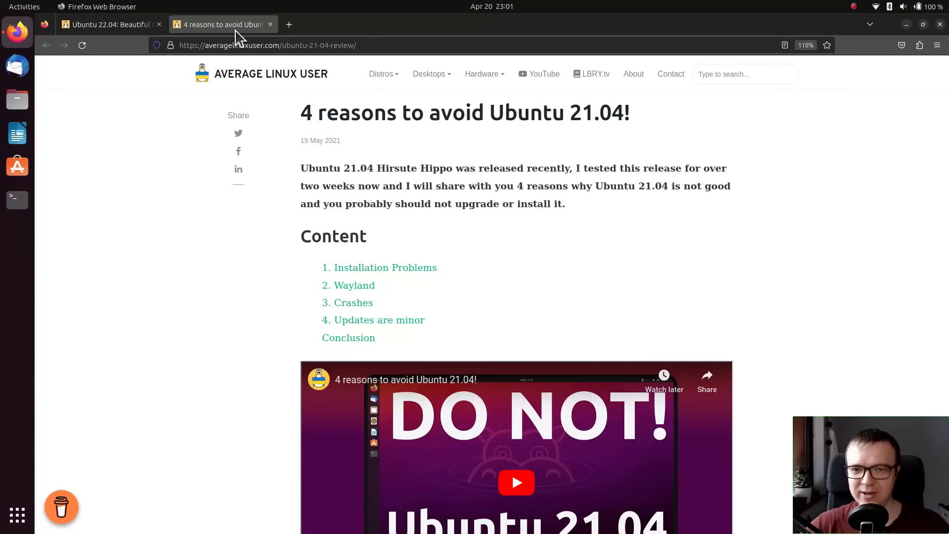
pyautogui.moveTo(907, 23)
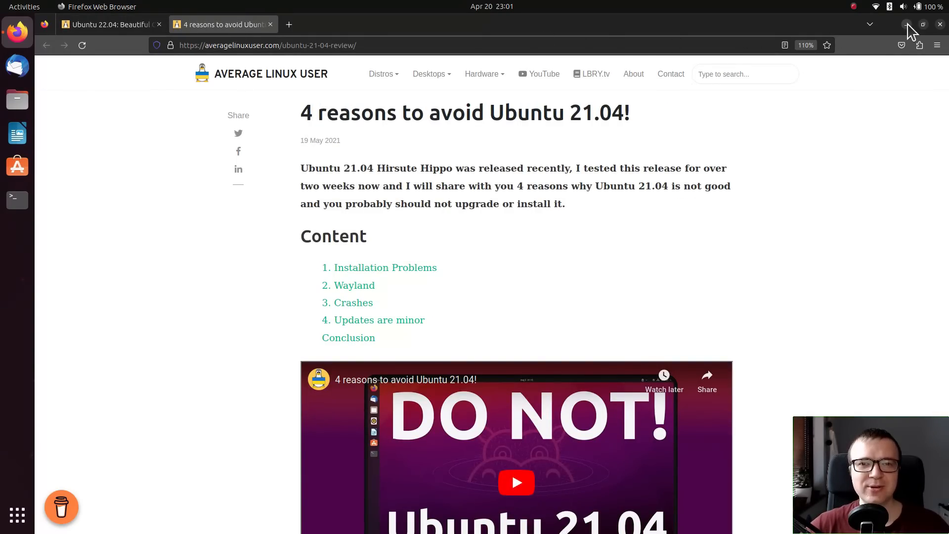
pyautogui.click(17, 515)
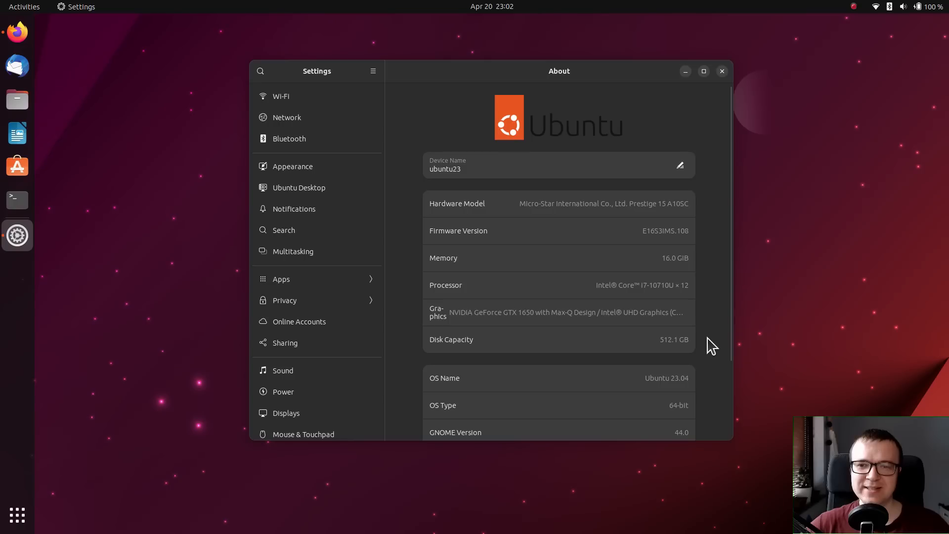
pyautogui.moveTo(722, 71)
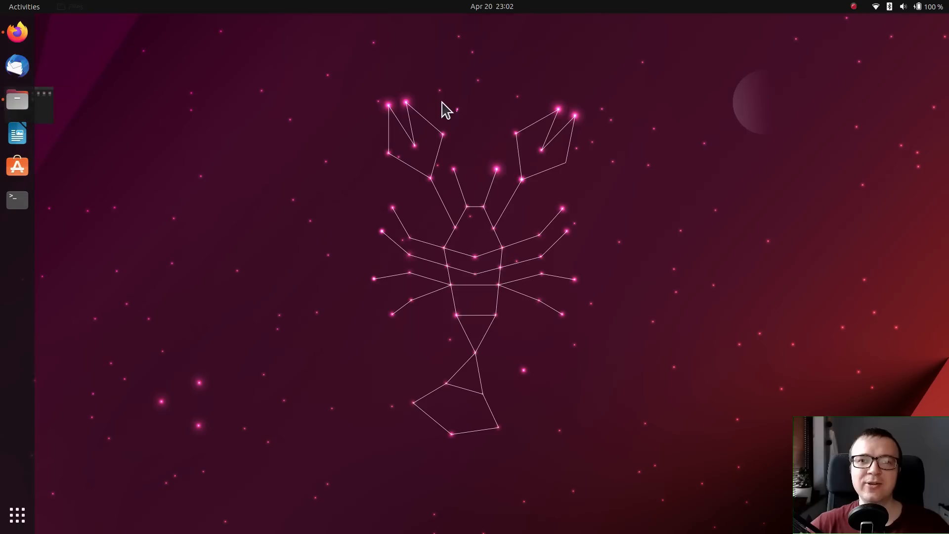
# Close the Settings window after viewing the About details.
pyautogui.click(917, 6)
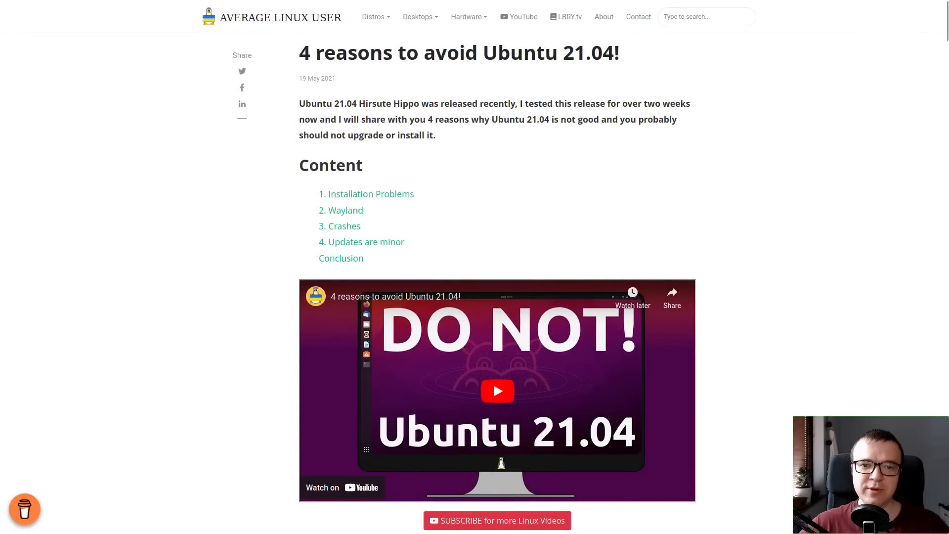
# Scroll the 21.04 article down to the '1. Installation Problems' section.
pyautogui.scroll(-3)
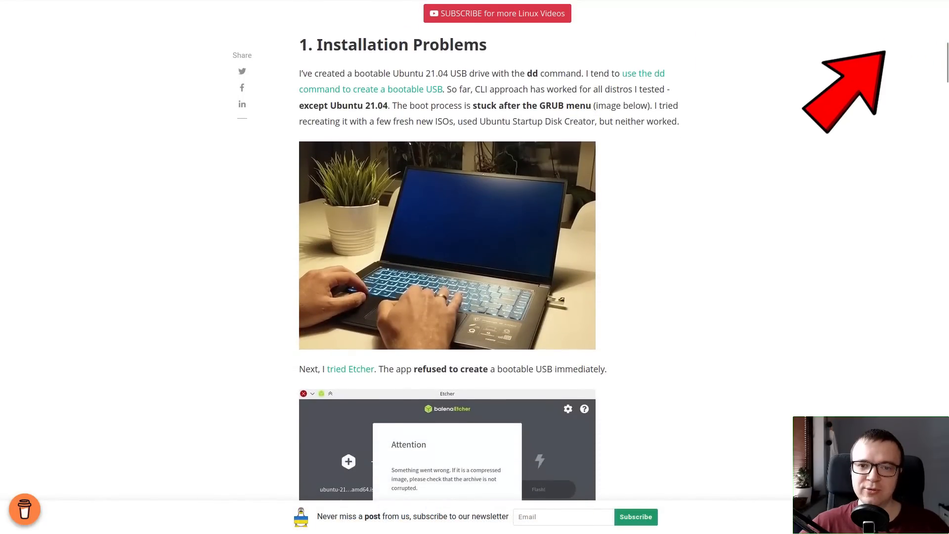
pyautogui.scroll(-3)
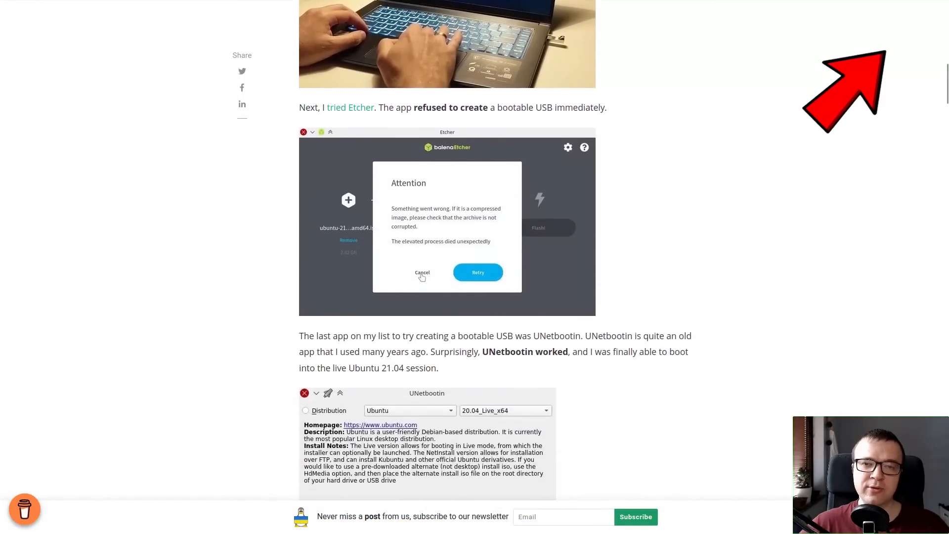
pyautogui.scroll(-3)
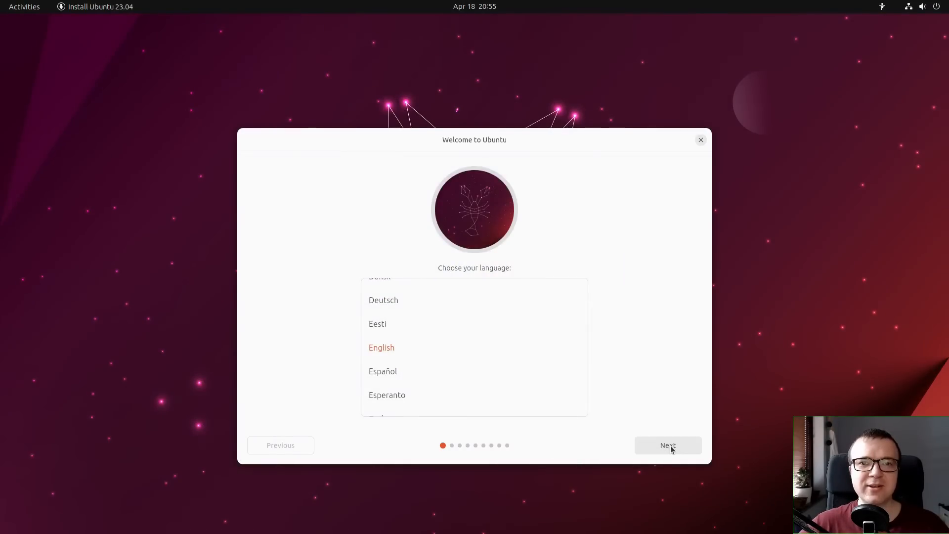
# Proceed with Install Ubuntu in English, English (US) keyboard and wired connection.
pyautogui.click(668, 445)
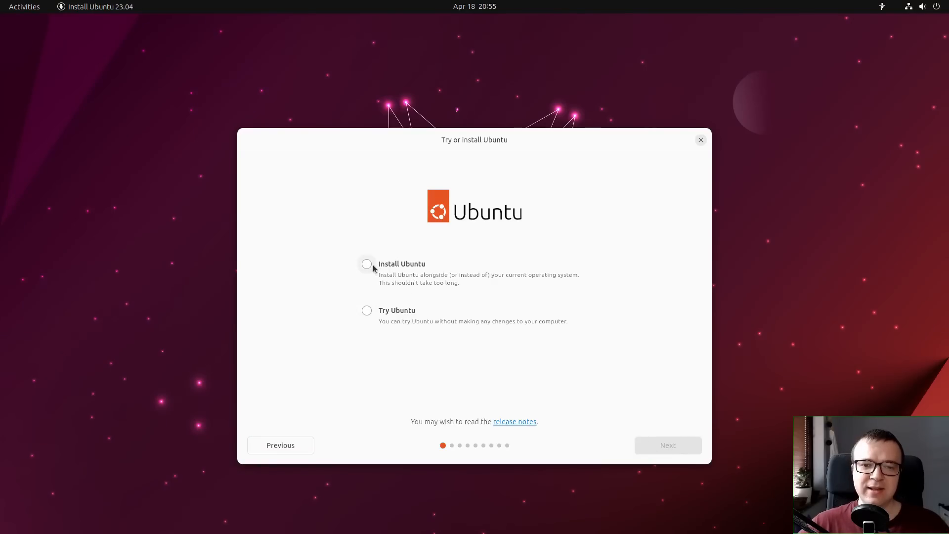
pyautogui.click(367, 265)
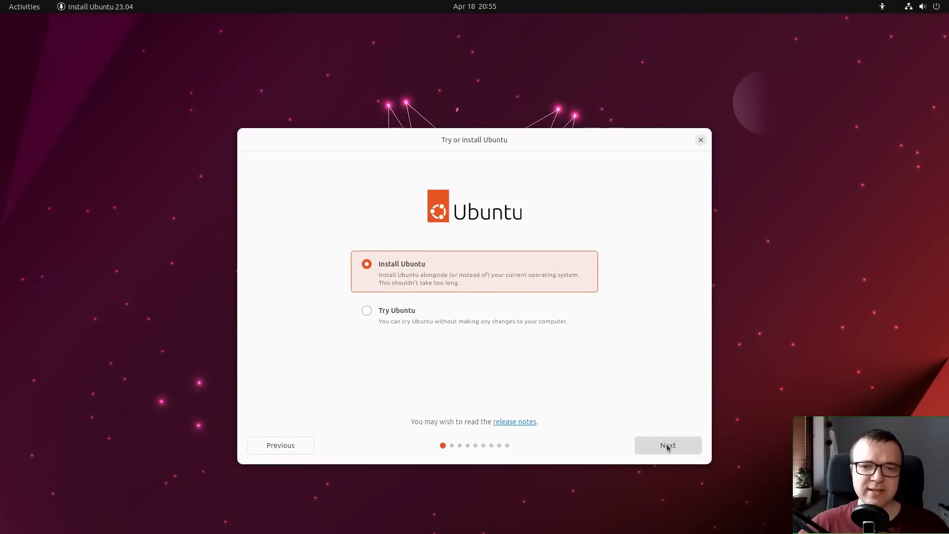
pyautogui.click(669, 446)
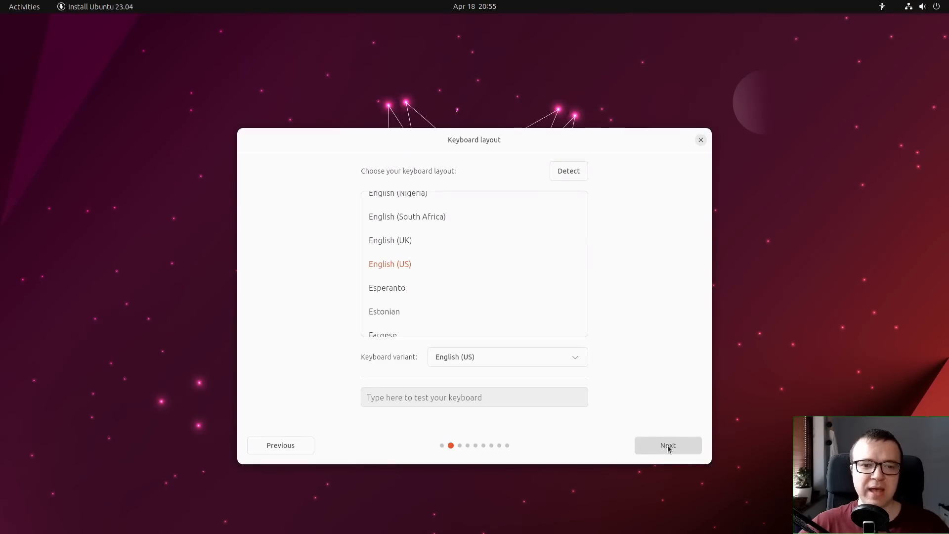
pyautogui.click(669, 445)
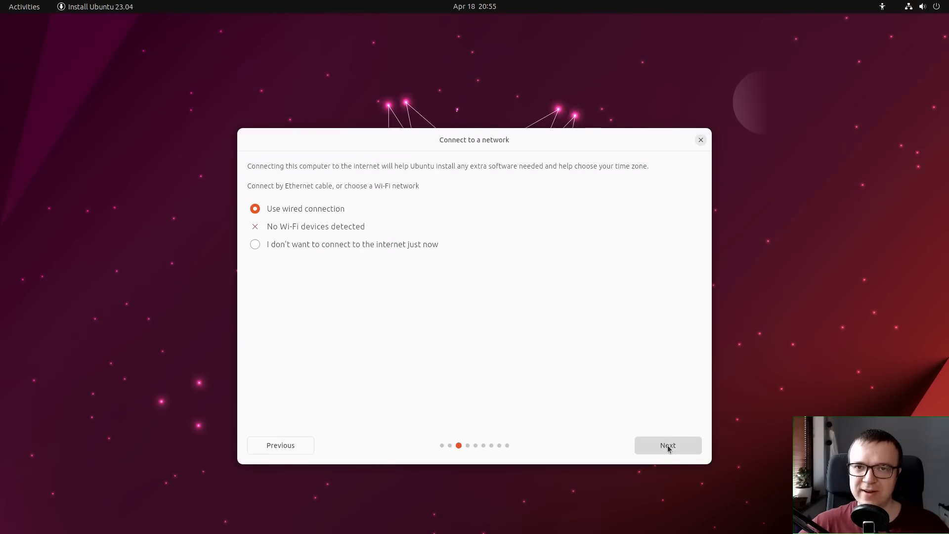
pyautogui.click(669, 445)
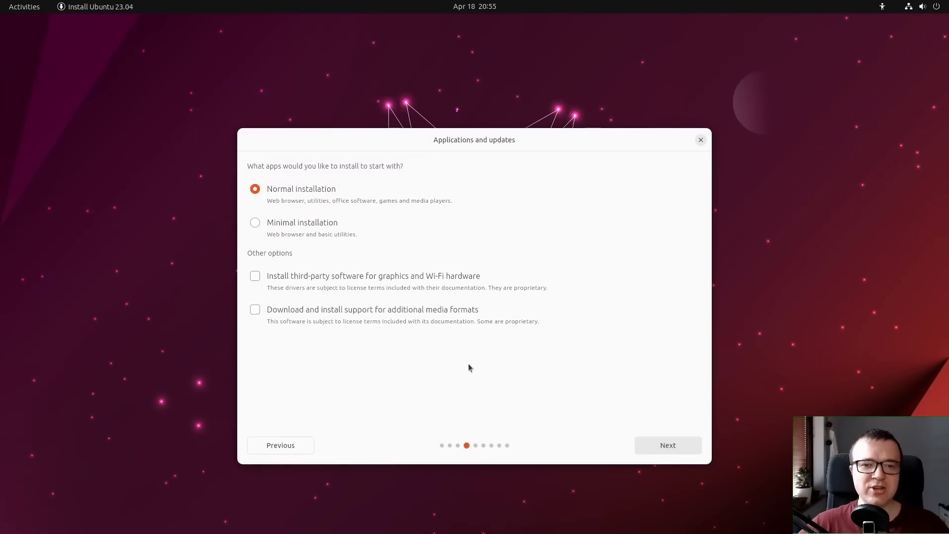
# Enable third-party drivers and additional media formats, then continue past applications and updates.
pyautogui.click(254, 276)
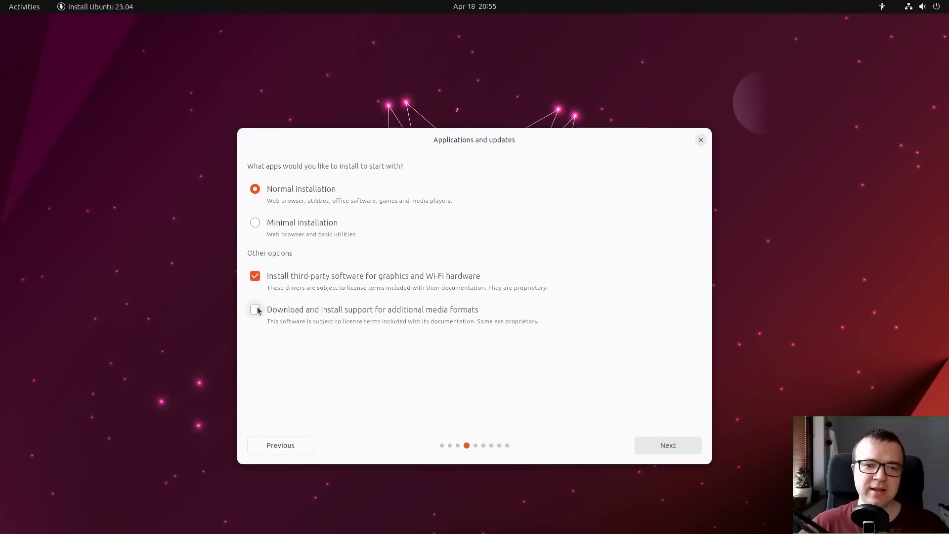
pyautogui.click(254, 309)
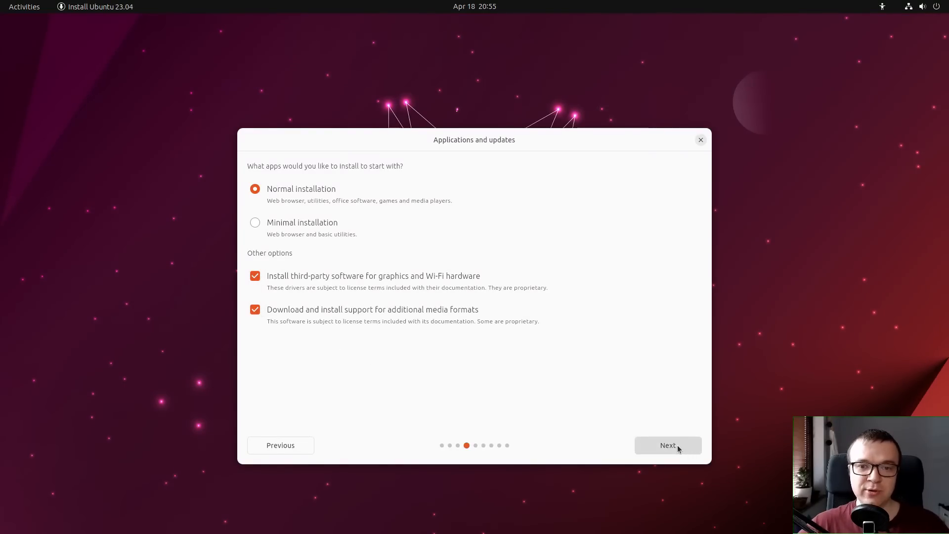
pyautogui.click(669, 445)
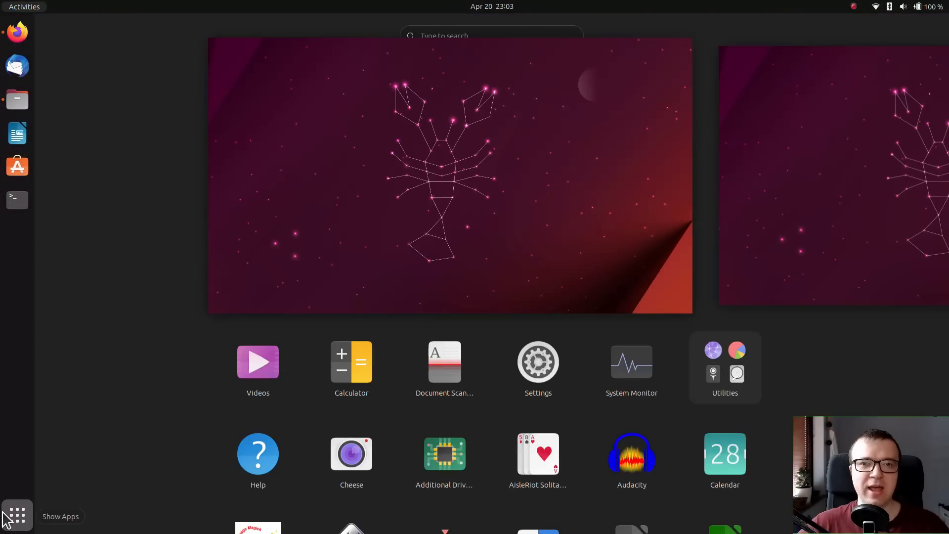
# Open Additional Drivers and confirm the tested NVIDIA 525 proprietary driver is in use.
pyautogui.click(16, 516)
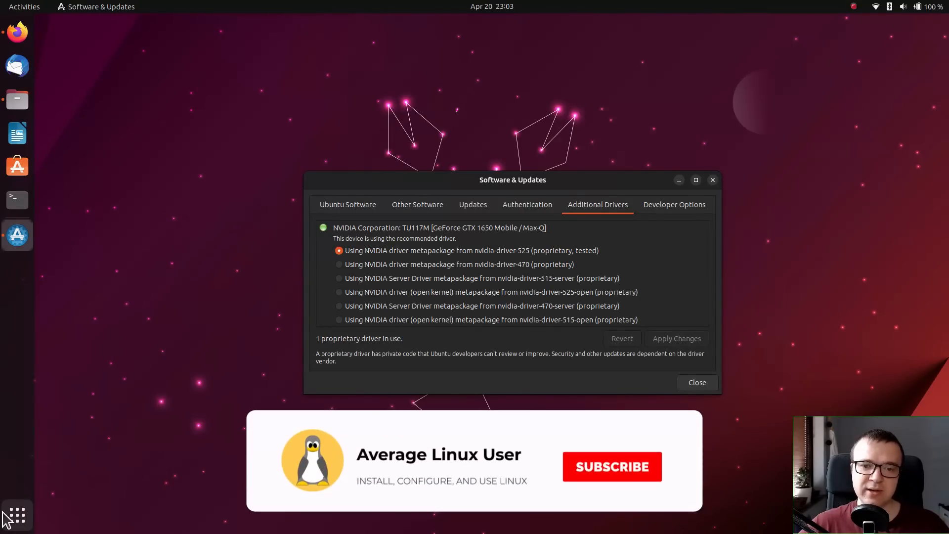
pyautogui.click(612, 467)
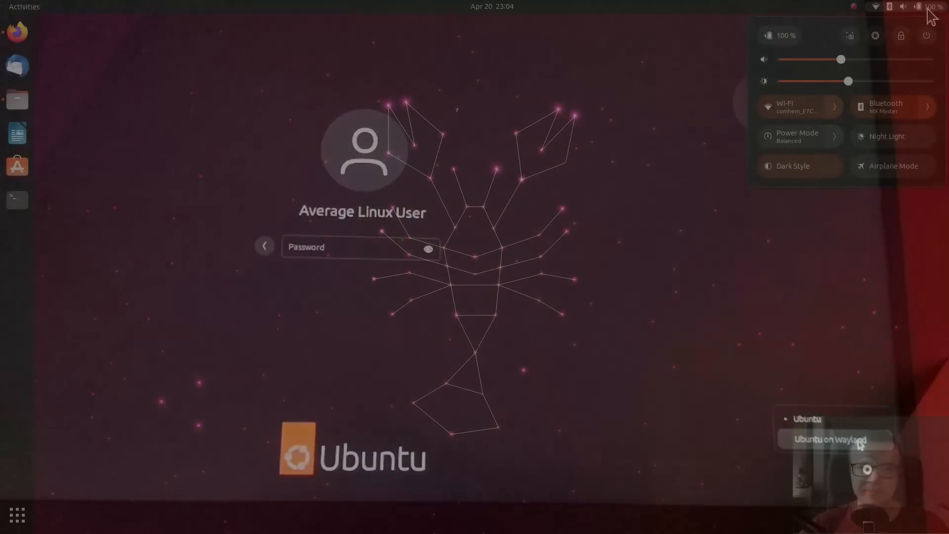
pyautogui.click(892, 107)
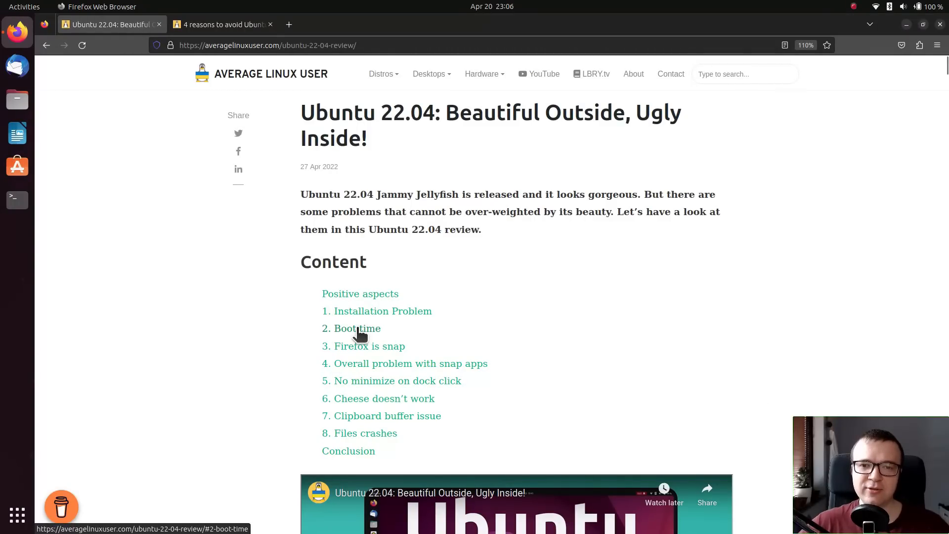
# Jump to the Boot time section of the 22.04 review and drag the second tab away.
pyautogui.click(356, 328)
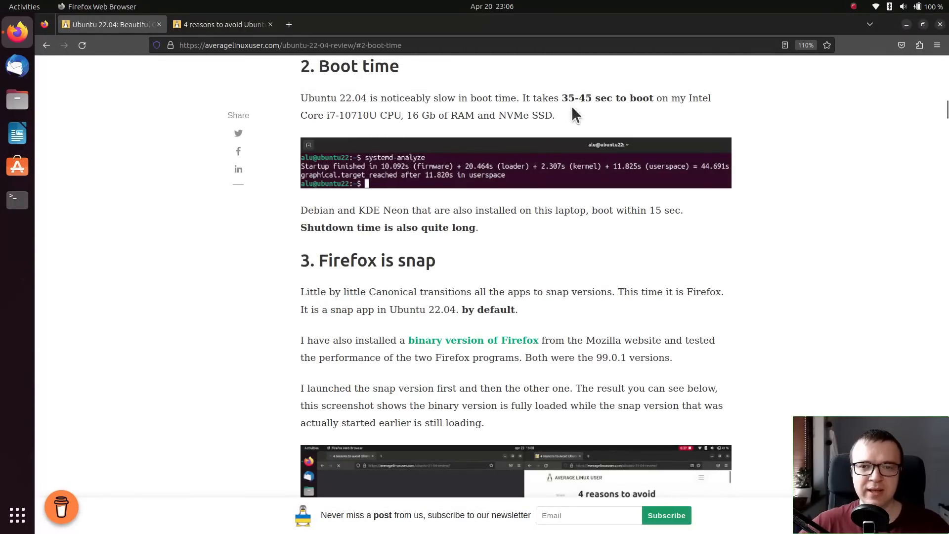
pyautogui.moveTo(562, 98); pyautogui.dragTo(651, 98)
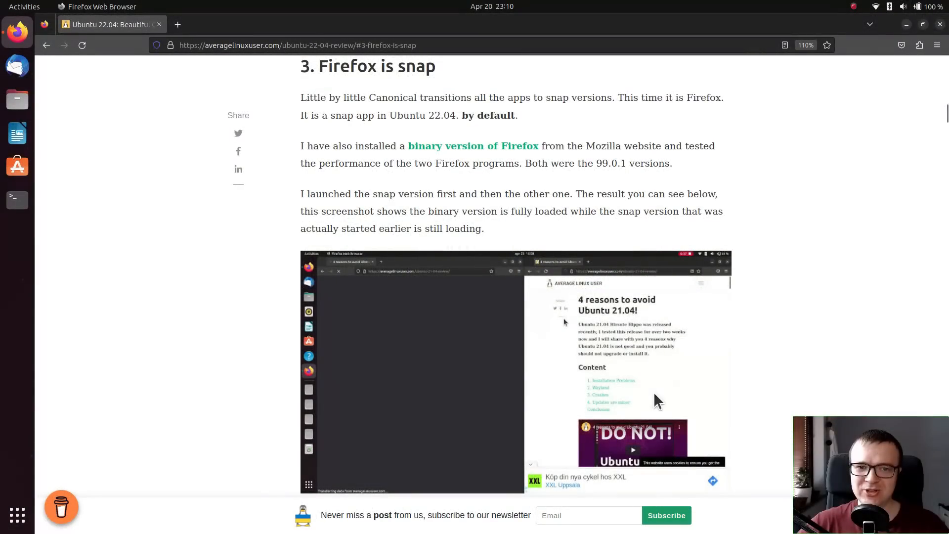
# Check About Firefox shows the 111.0.1 snap build and close the dialog.
pyautogui.click(937, 45)
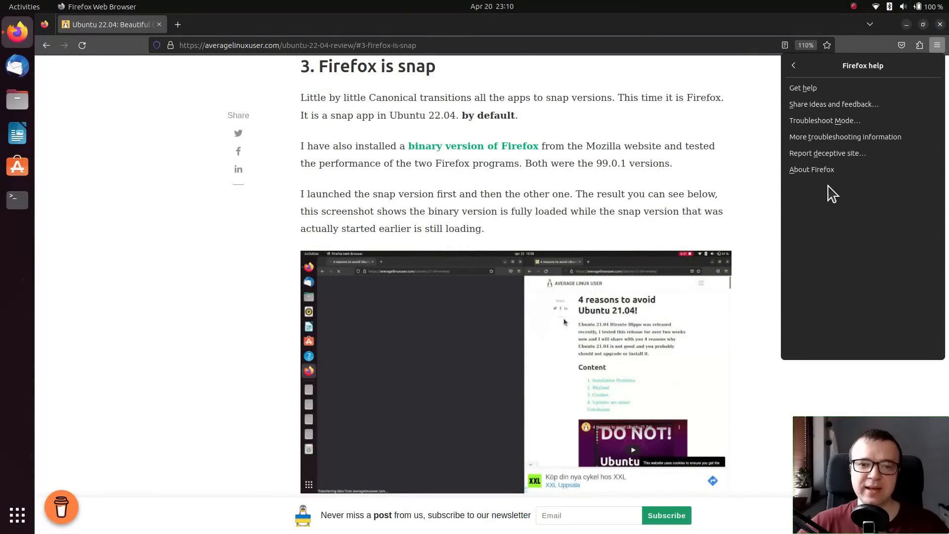
pyautogui.click(812, 169)
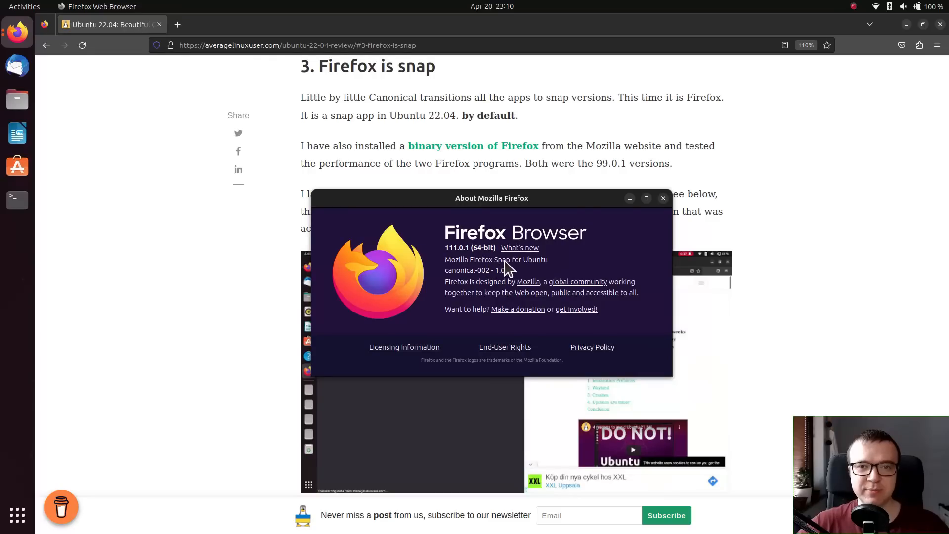
pyautogui.click(663, 198)
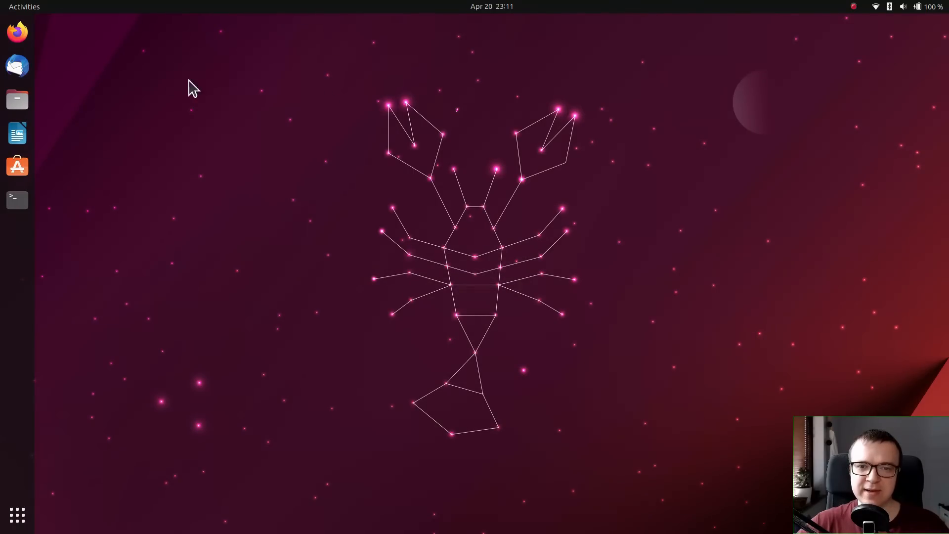
# Relaunch Firefox from the dock and scroll down the themes article.
pyautogui.click(17, 32)
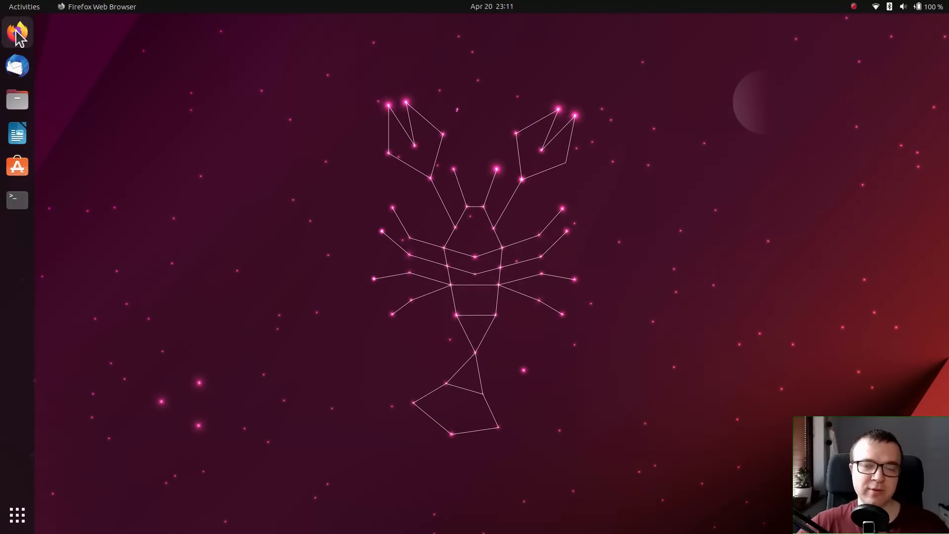
pyautogui.click(17, 31)
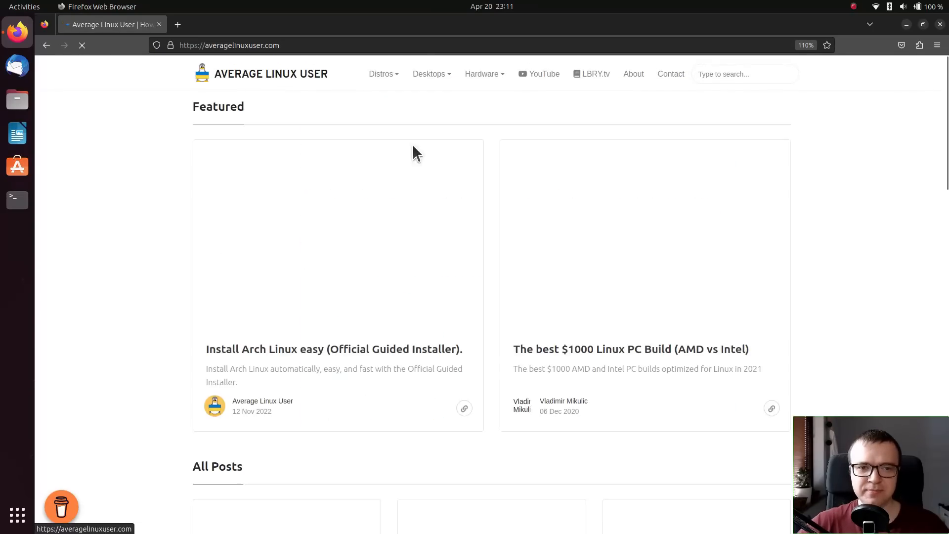
pyautogui.scroll(-3)
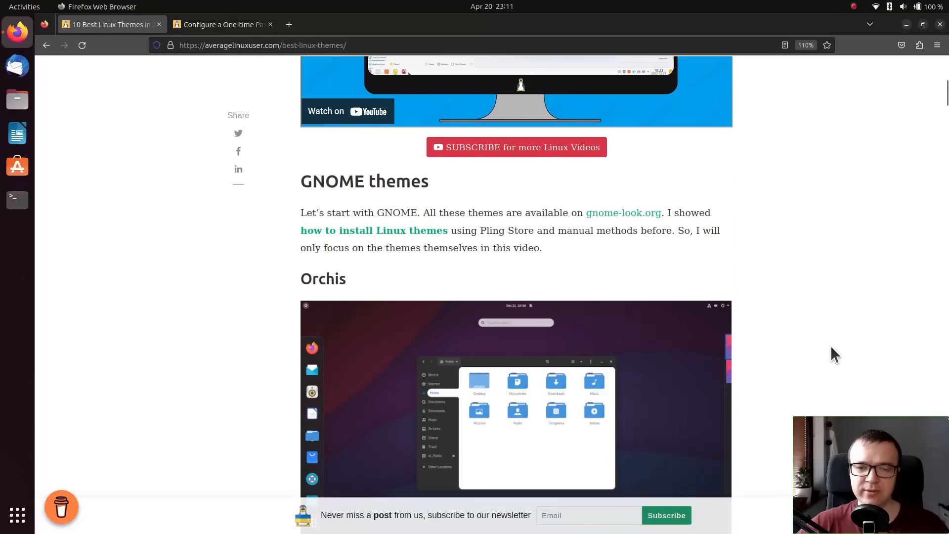
pyautogui.scroll(-3)
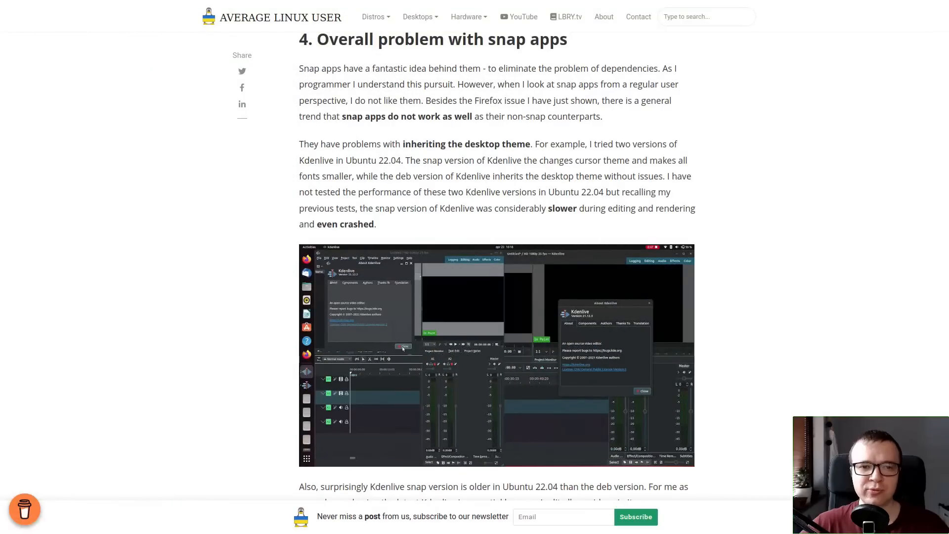
pyautogui.moveTo(407, 160)
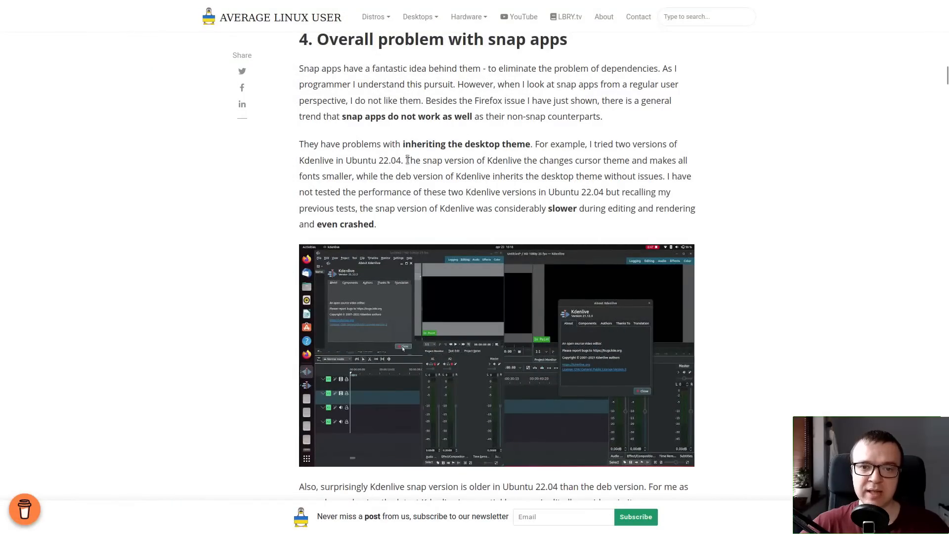
# Highlight text in the 'Overall problem with snap apps' section of the article.
pyautogui.moveTo(407, 161); pyautogui.dragTo(646, 176)
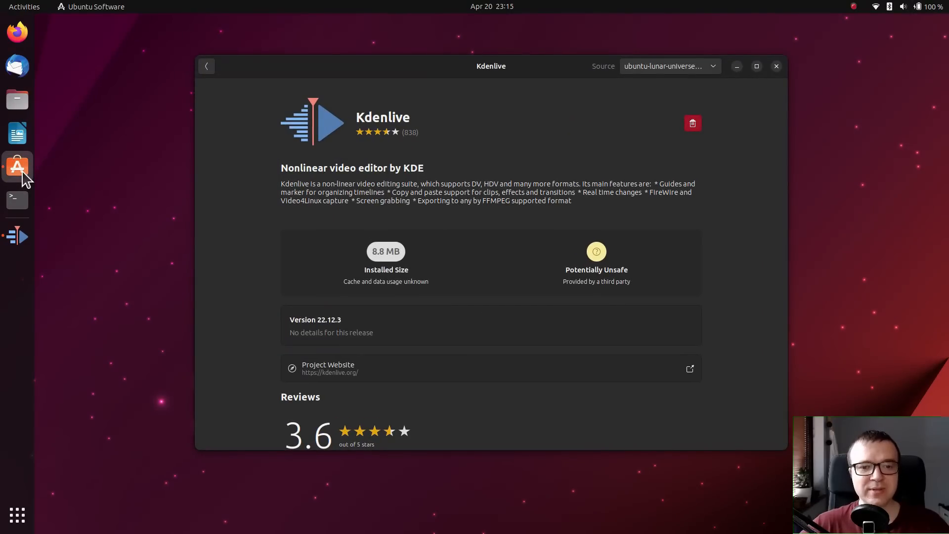
# View the Kdenlive 22.12.3 details page in Ubuntu Software from ubuntu-lunar-universe.
pyautogui.click(670, 66)
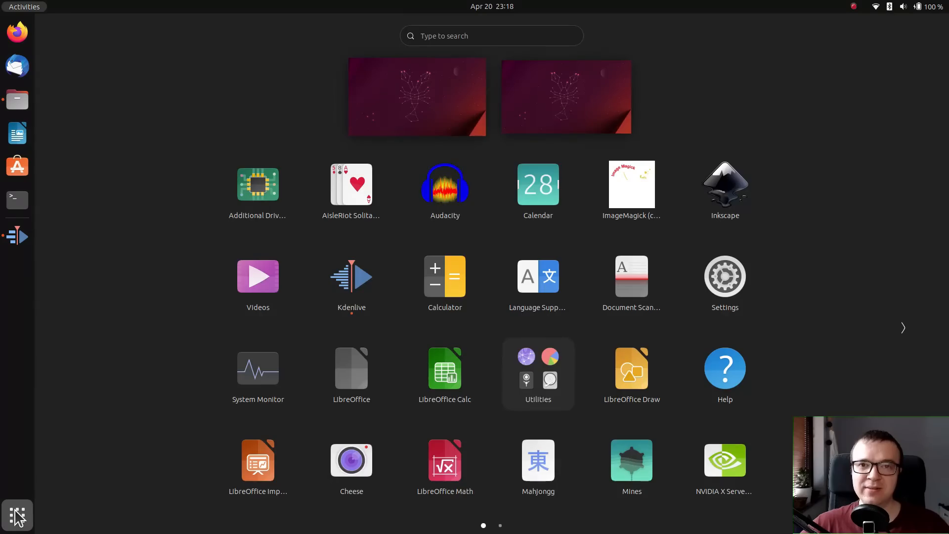
# Launch Cheese from search, switch to Video mode and back to Photo.
pyautogui.write('cheese')
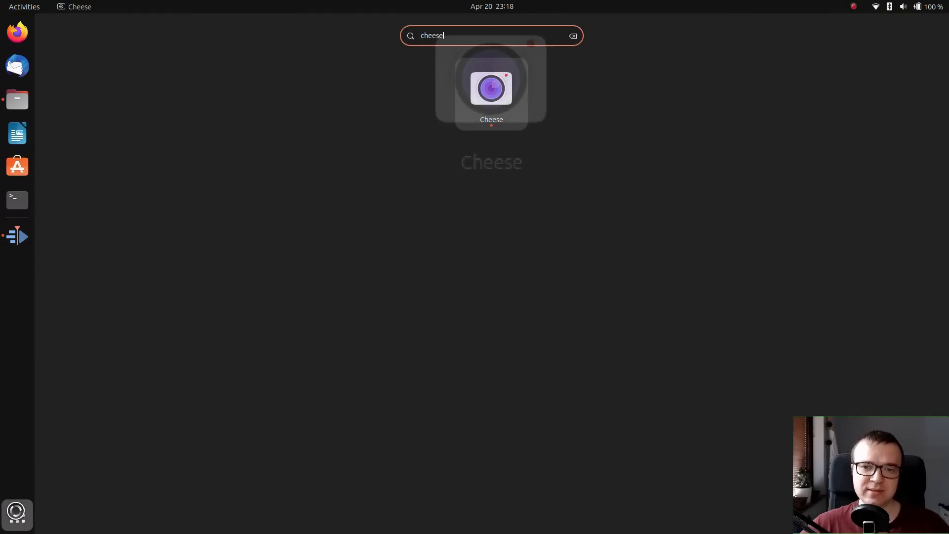
pyautogui.click(491, 87)
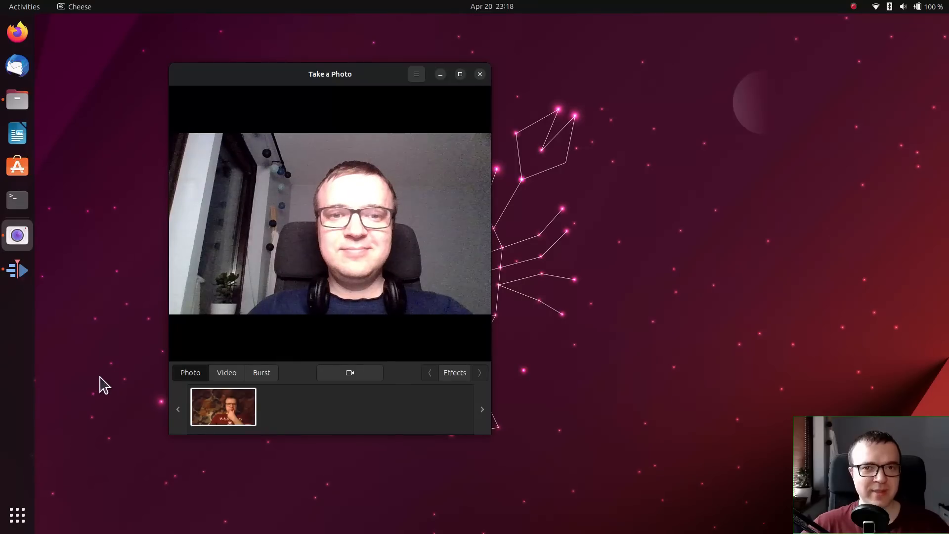
pyautogui.click(226, 373)
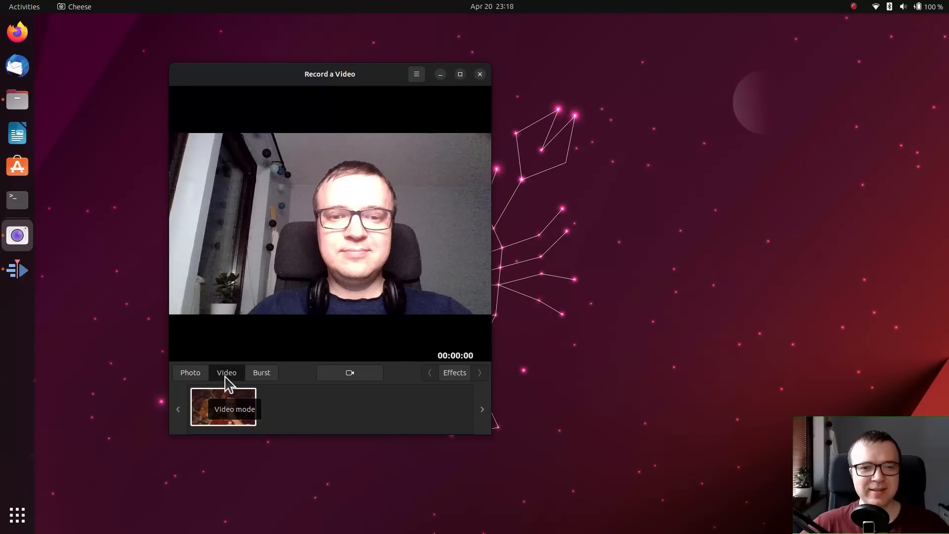
pyautogui.click(190, 372)
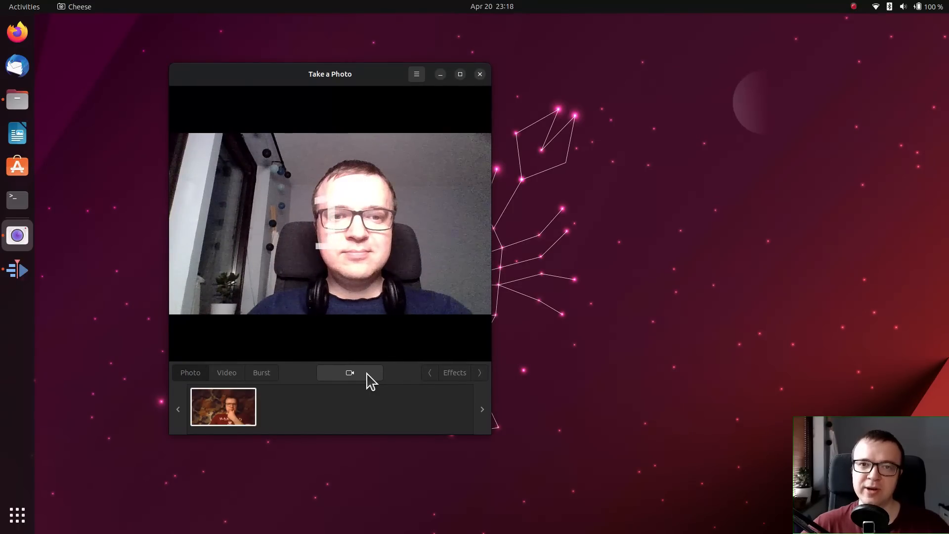
pyautogui.click(351, 372)
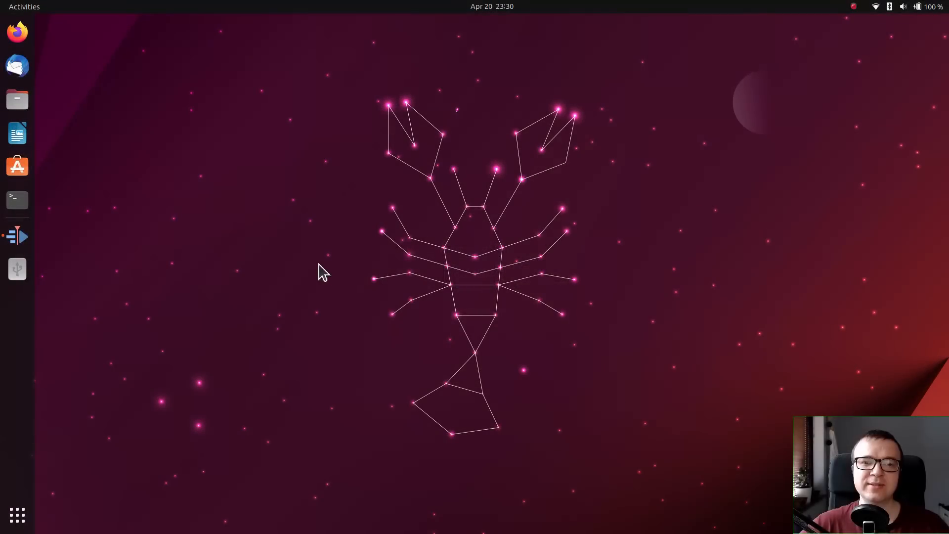
# Launch Files, check its About panel shows version 44.0, and return to the Home folder.
pyautogui.click(17, 99)
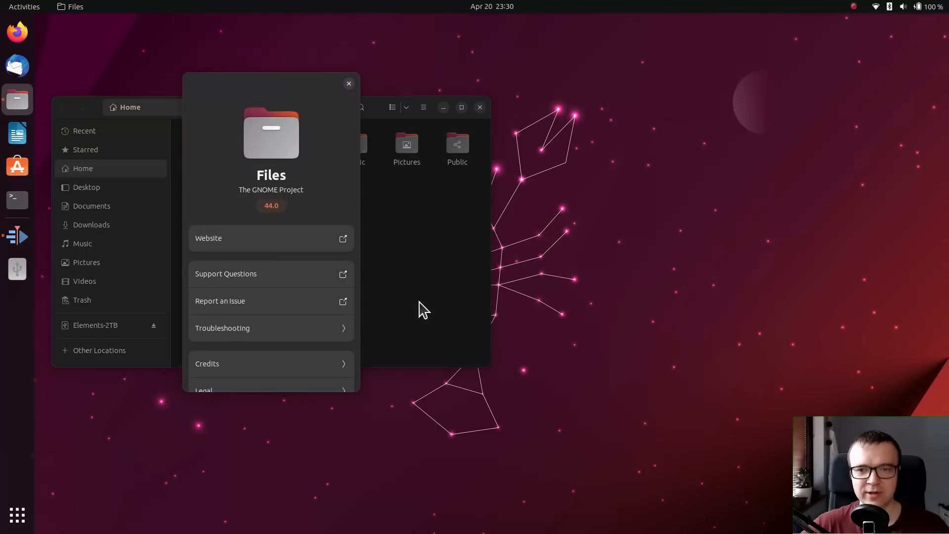
pyautogui.click(349, 83)
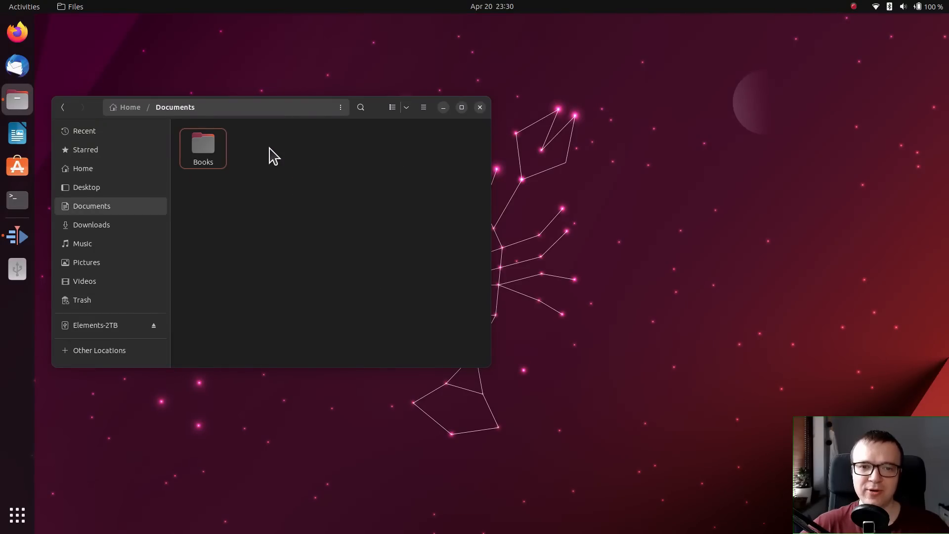
pyautogui.click(83, 168)
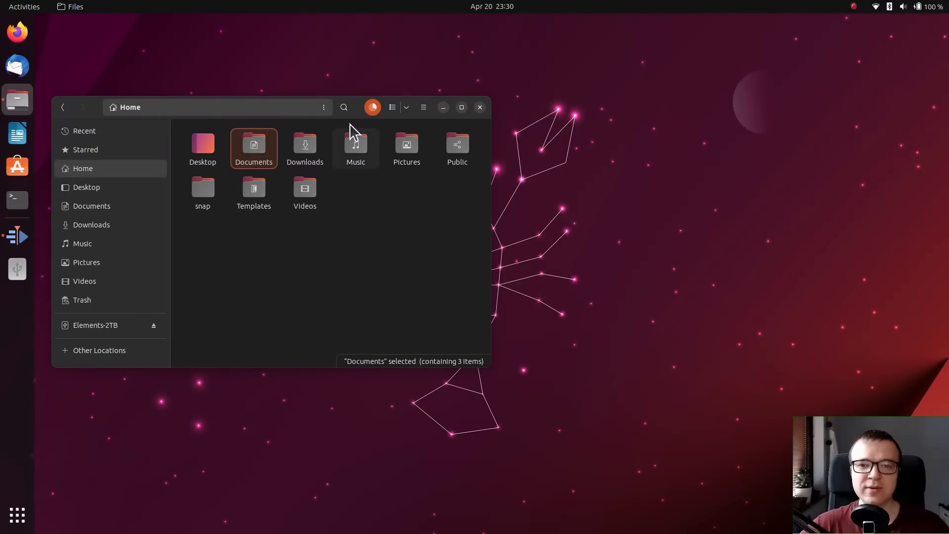
pyautogui.moveTo(141, 285)
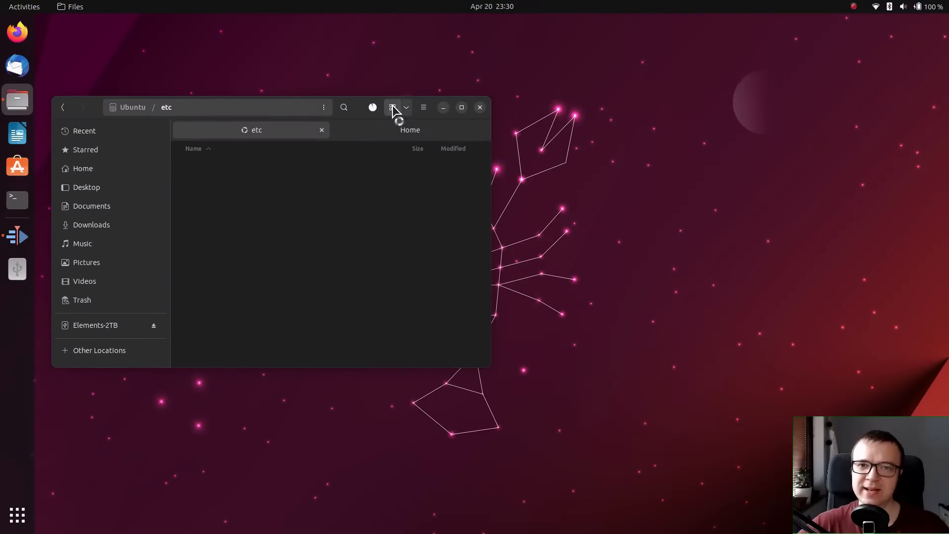
# Show /etc as a detailed list in a second tab and expand the apm subfolder.
pyautogui.click(190, 226)
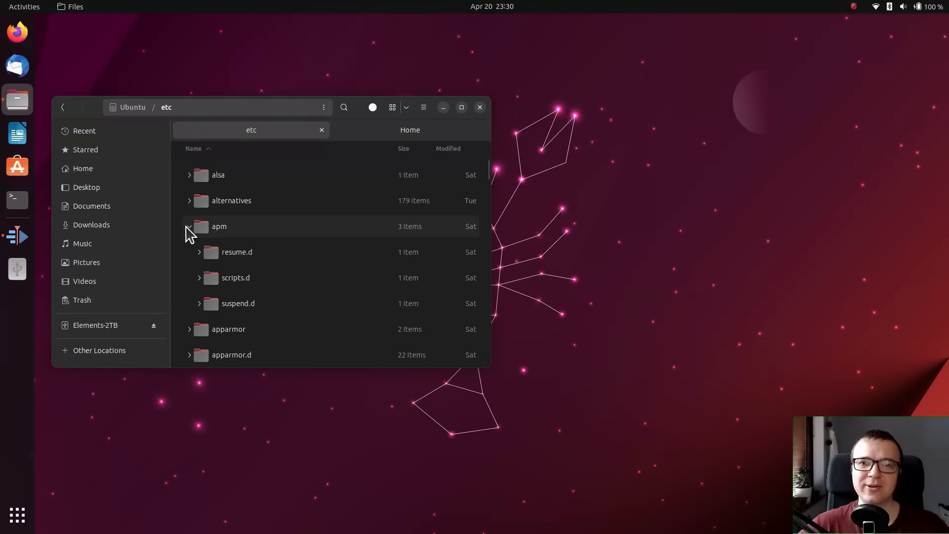
pyautogui.click(480, 107)
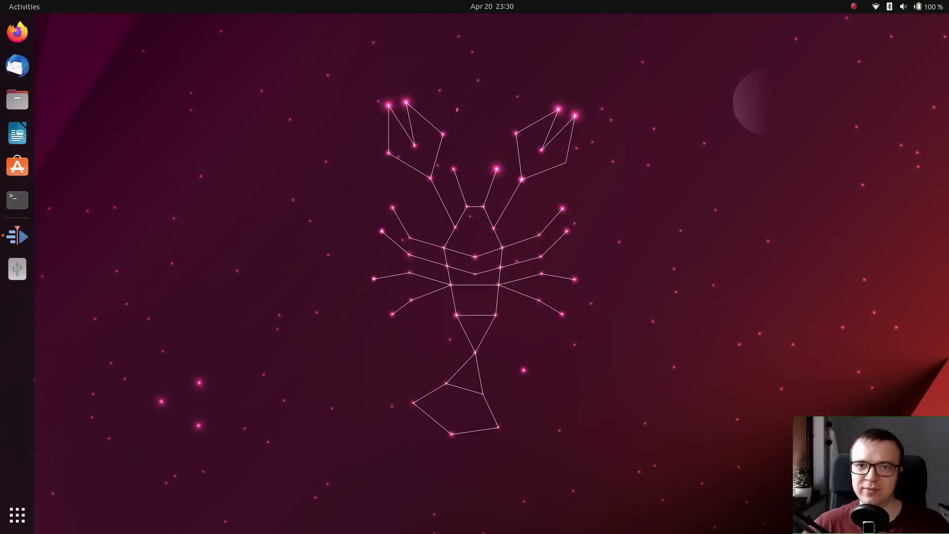
# Close the Files window, leaving the empty desktop wallpaper.
pyautogui.click(17, 32)
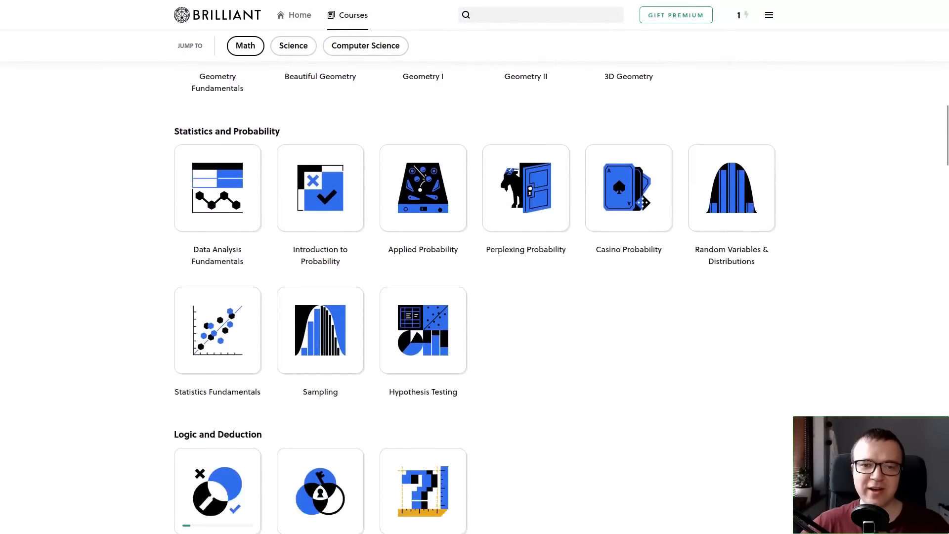
# Read the Partial fraction decomposition note on the integral question and return to it.
pyautogui.scroll(-3)
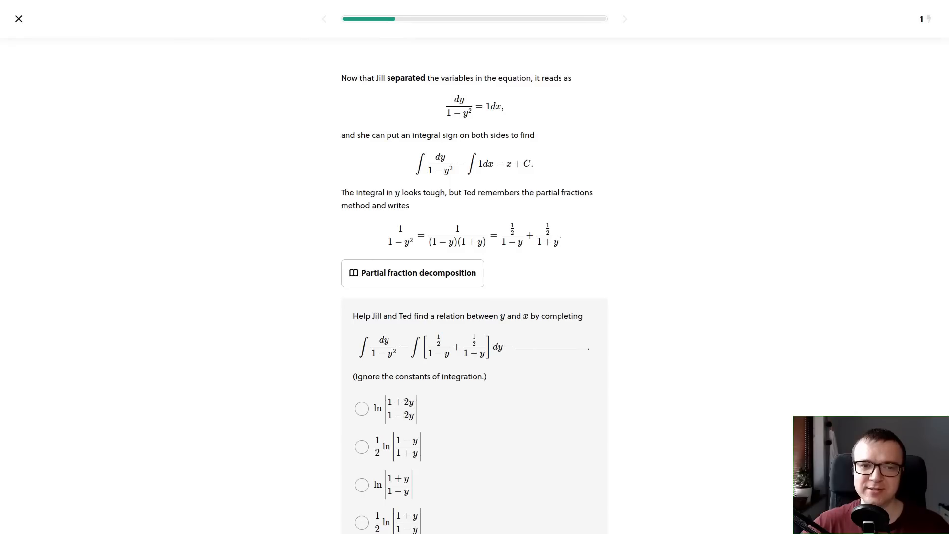
pyautogui.scroll(-3)
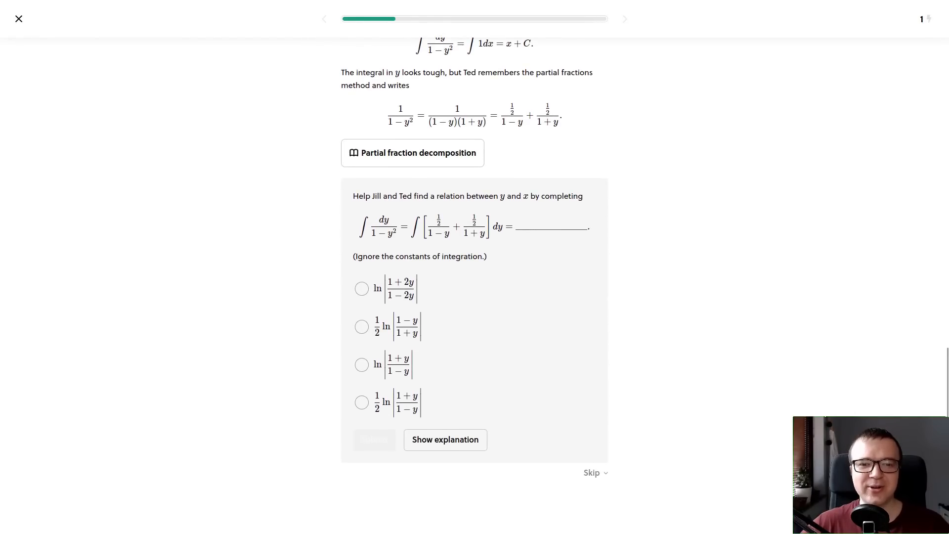
pyautogui.click(413, 152)
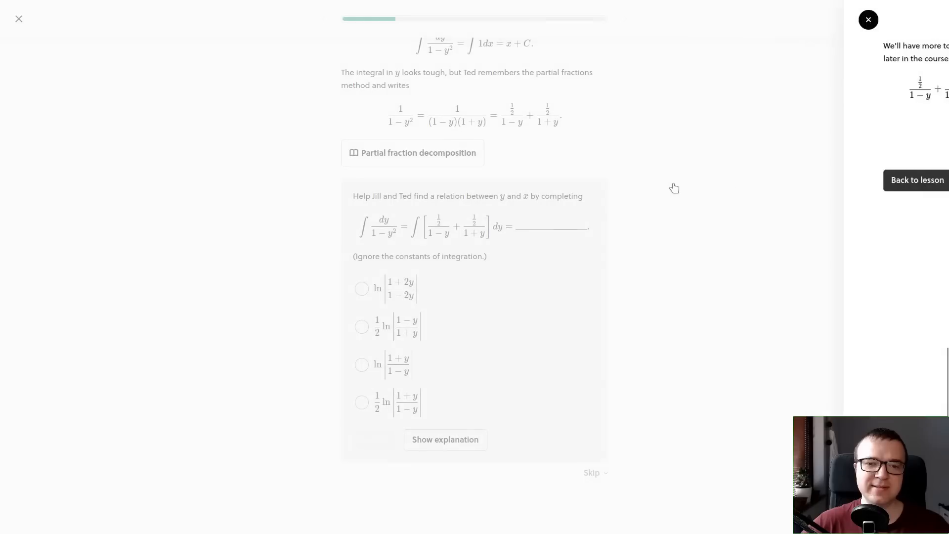
pyautogui.click(362, 402)
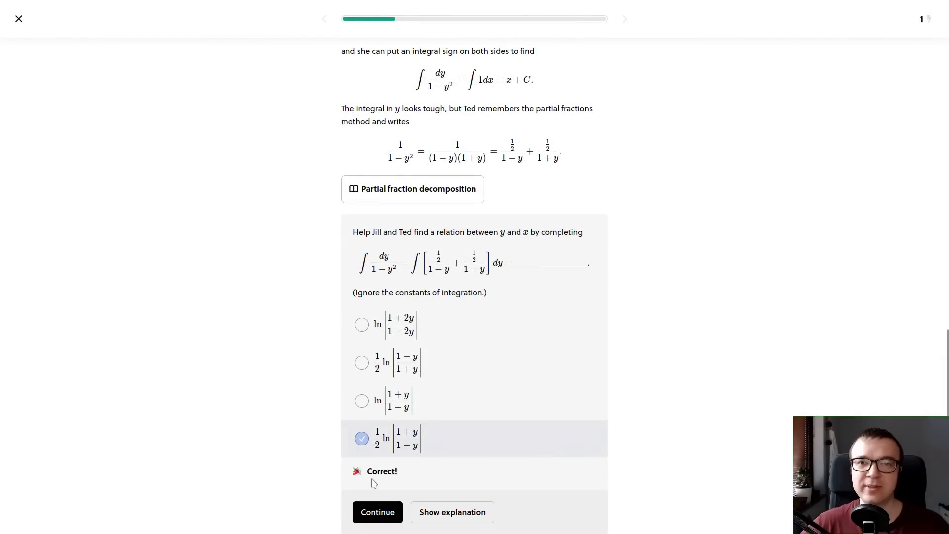
# Continue past the answer and sphere example, then drag the Angle slider to revolve the curve.
pyautogui.click(378, 513)
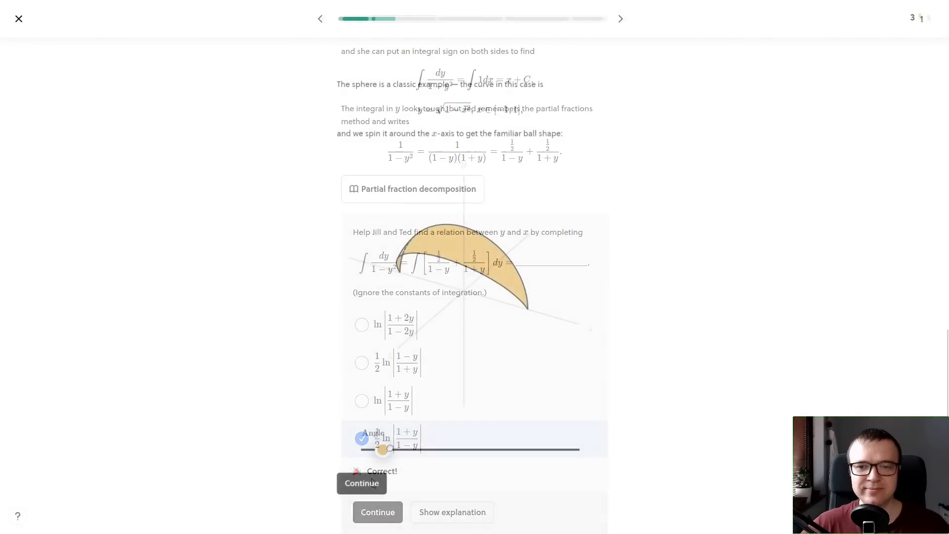
pyautogui.click(362, 483)
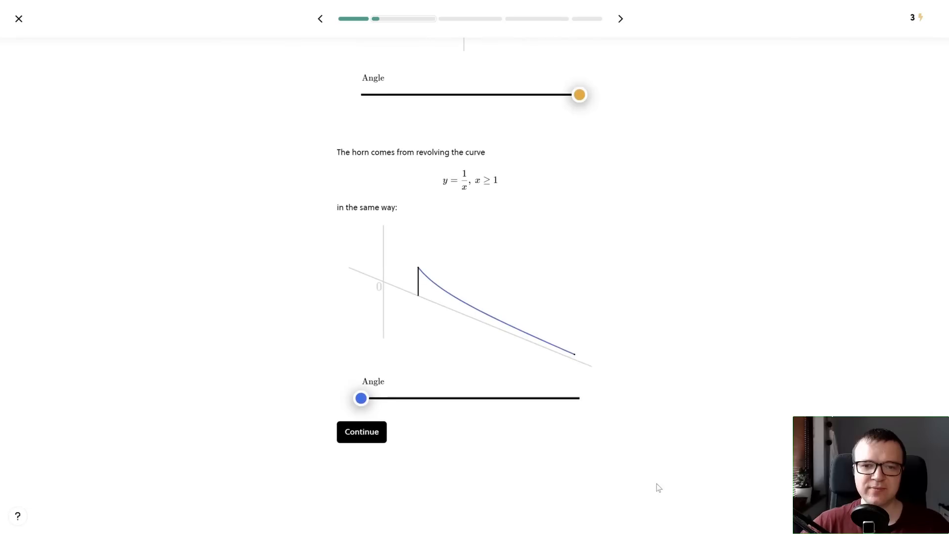
pyautogui.moveTo(361, 398); pyautogui.dragTo(547, 405)
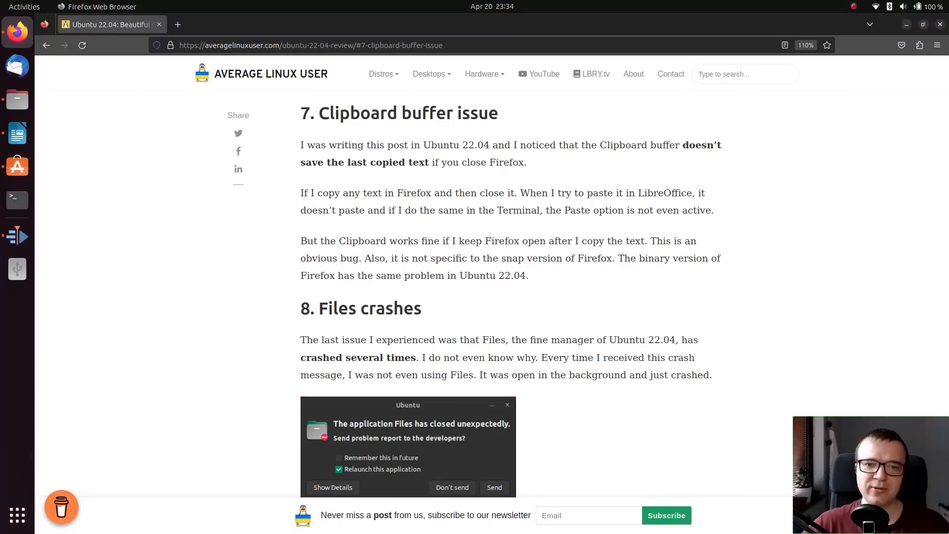
# Select and copy the '7. Clipboard buffer issue' heading, then quit Firefox.
pyautogui.tripleClick(407, 113)
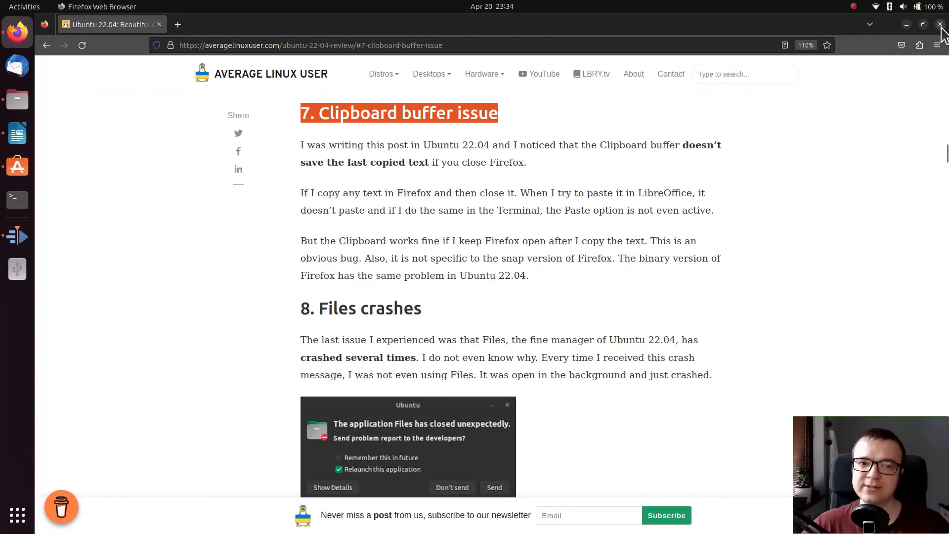
pyautogui.click(17, 132)
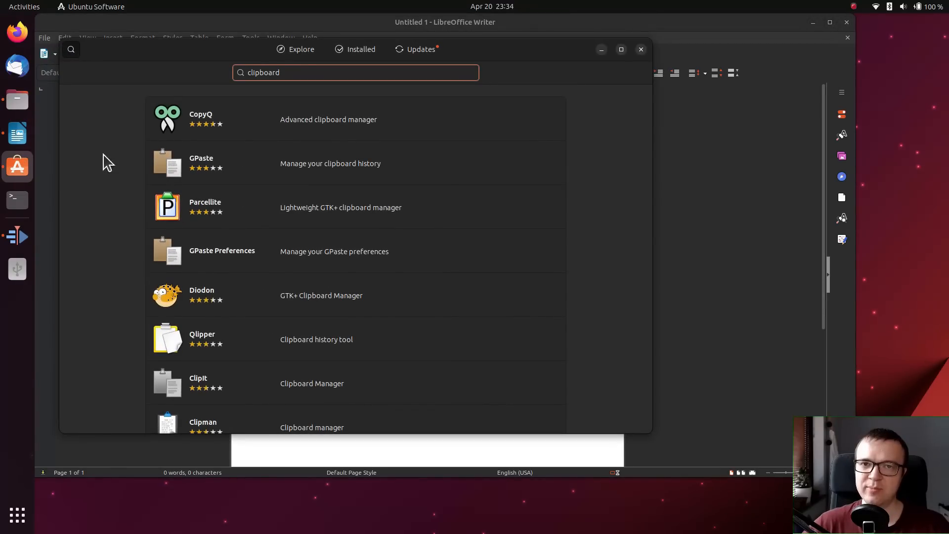
# Search 'clipboard' in Ubuntu Software, then paste the heading into a blank Writer document.
pyautogui.click(223, 208)
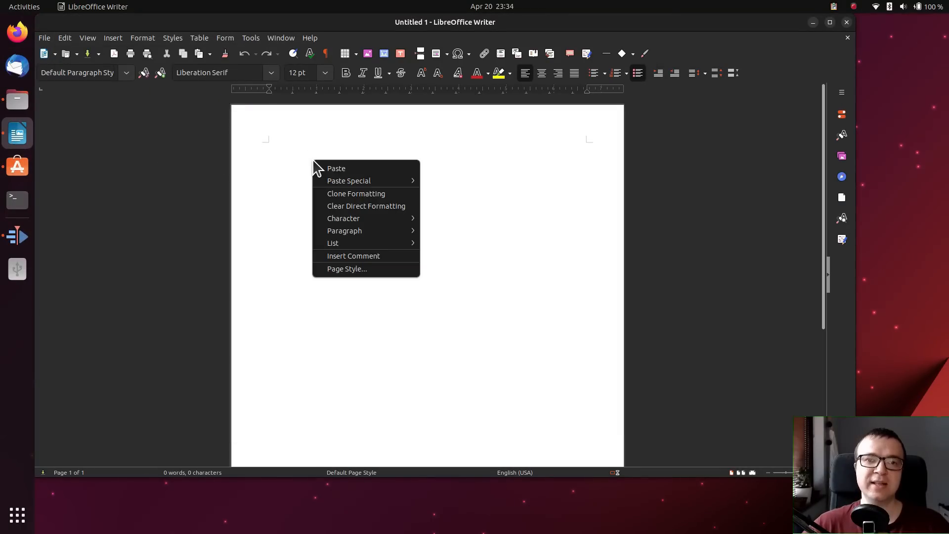
pyautogui.click(337, 168)
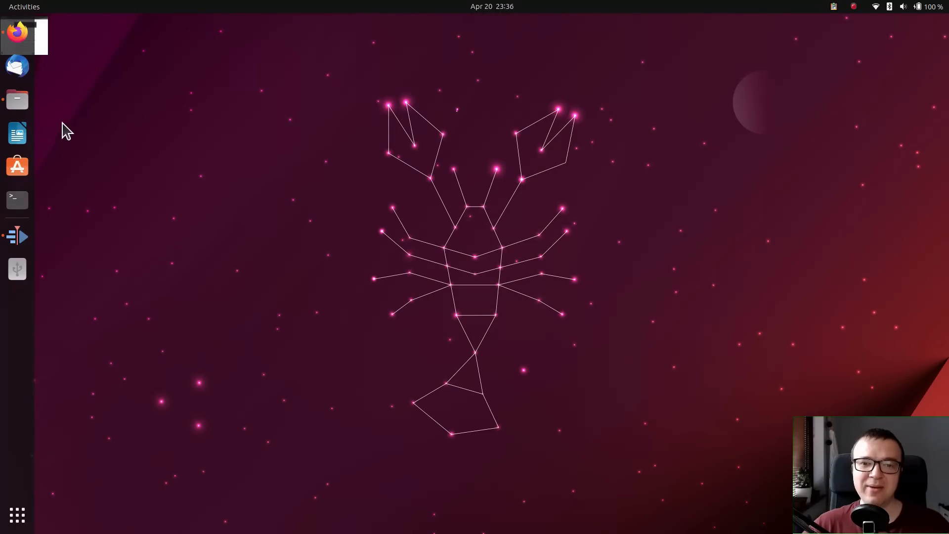
# Run gsettings setting dash-to-dock click-action to 'minimize' in Terminal.
pyautogui.click(17, 99)
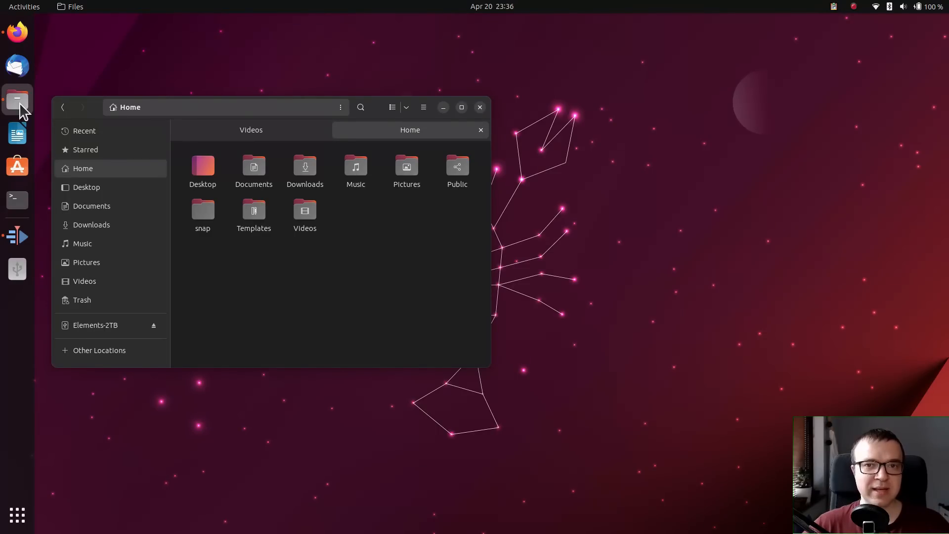
pyautogui.click(17, 199)
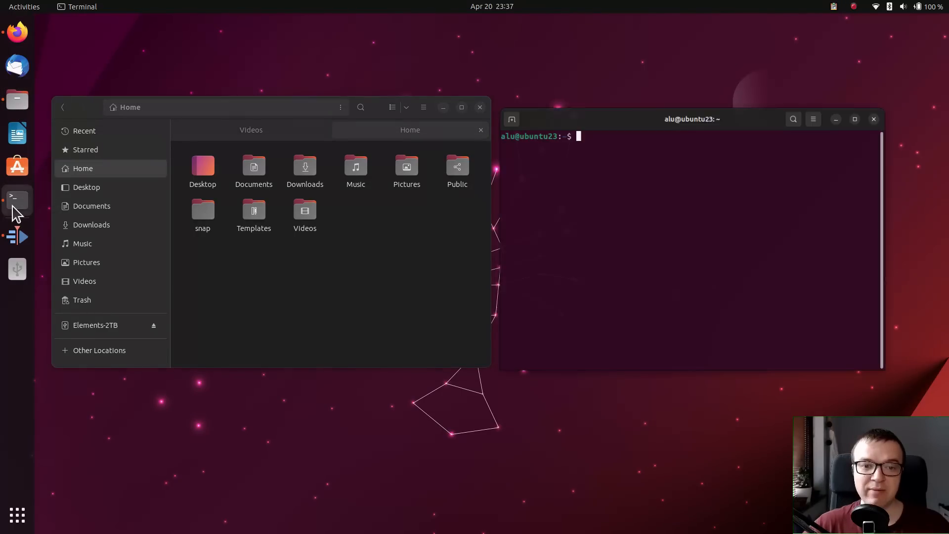
pyautogui.write("gsettings set org.gnome.shell.extensions.dash-to-dock click-action 'minimize'")
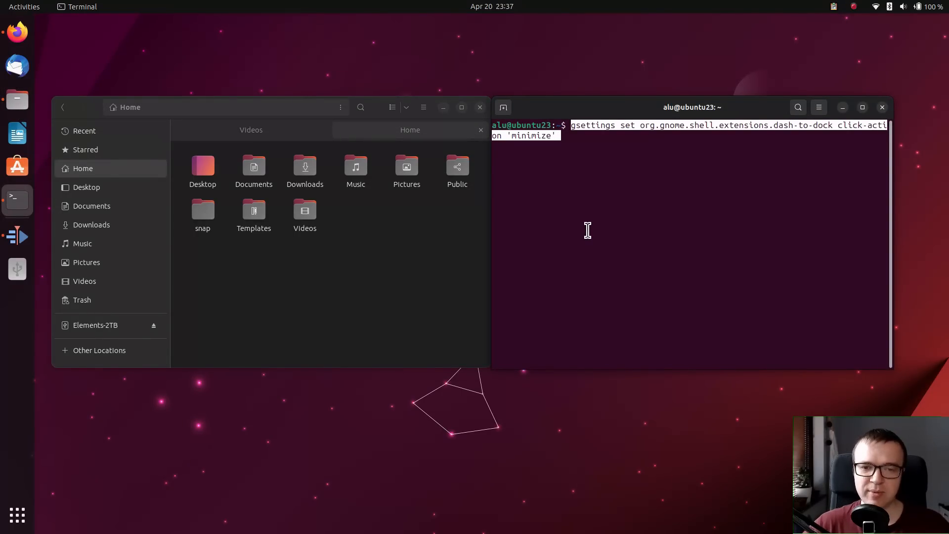
pyautogui.press('Return')
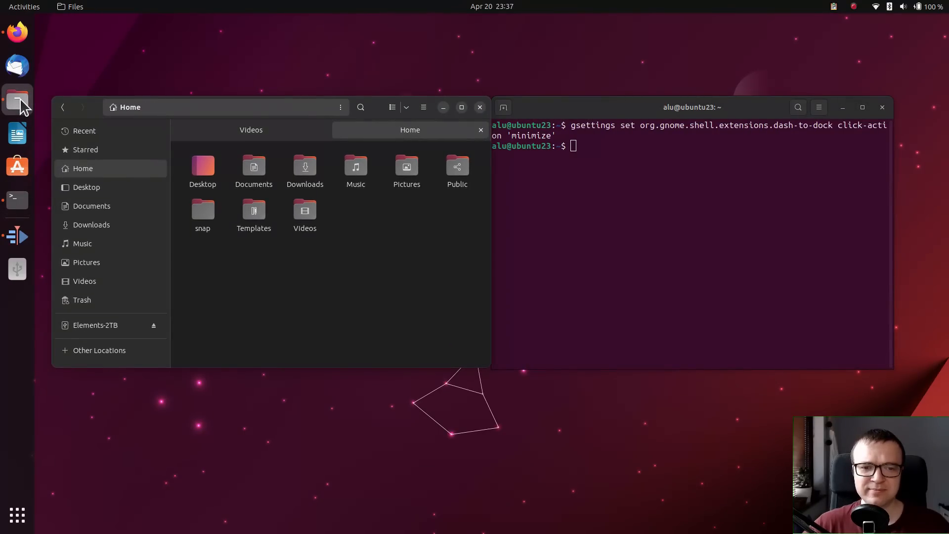
# Minimize the terminal via its dock icon to confirm the setting works.
pyautogui.click(16, 200)
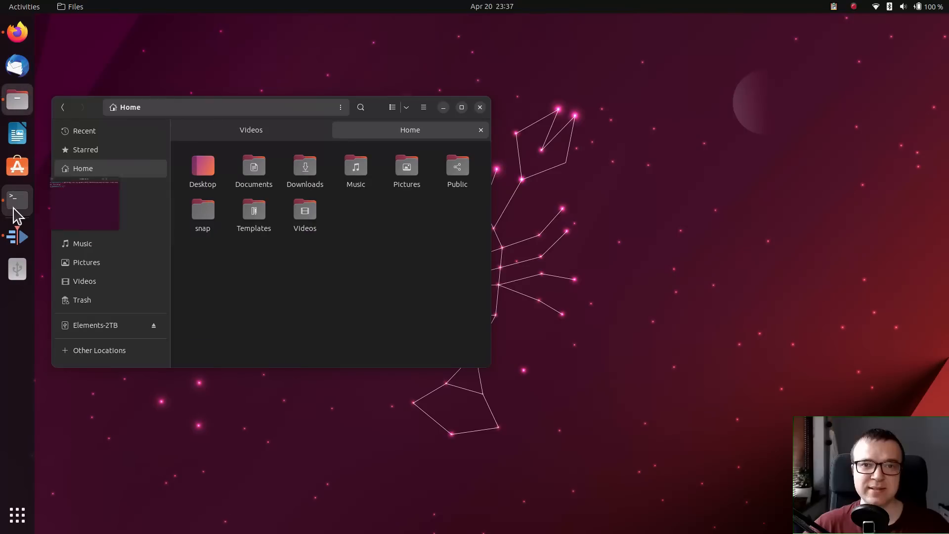
pyautogui.click(481, 106)
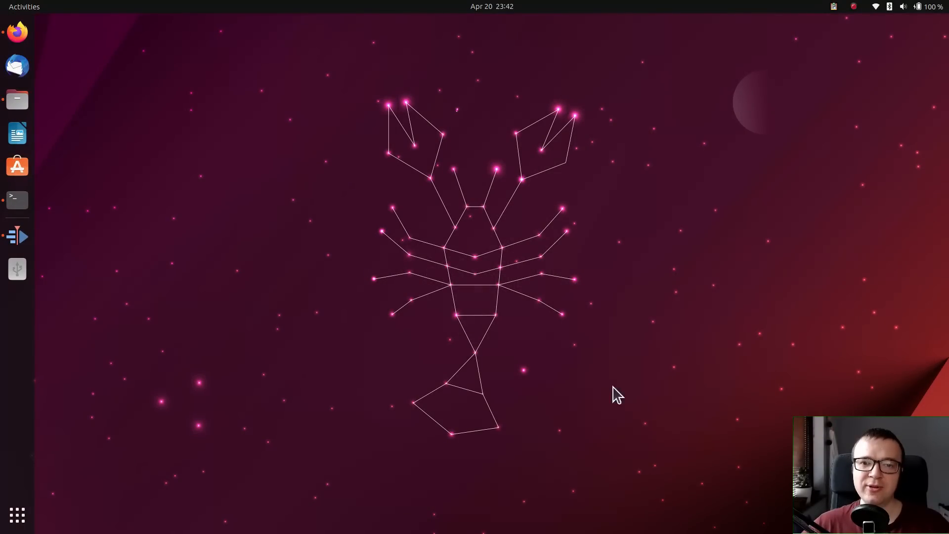
# Reopen Files, browse Pictures and Downloads sorted by Modified newest first, ending in Pictures list view.
pyautogui.click(17, 99)
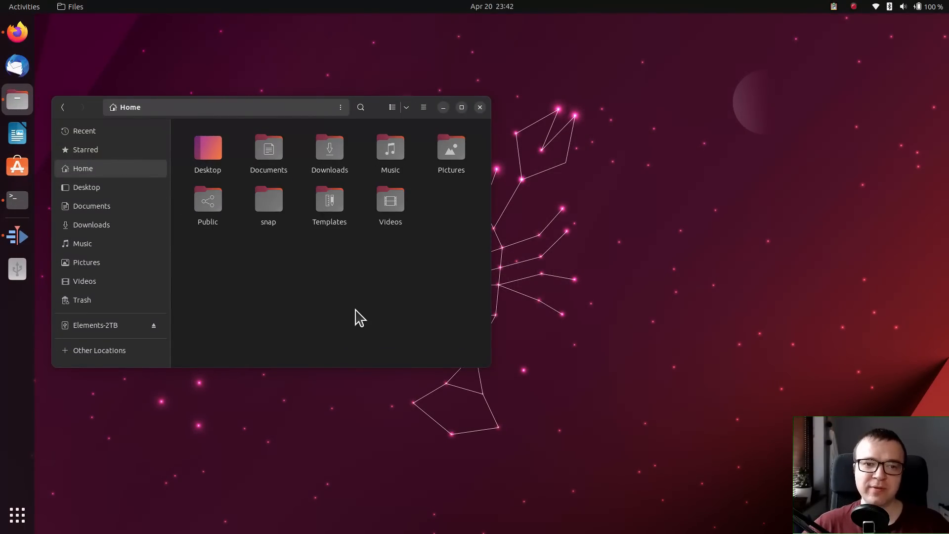
pyautogui.moveTo(444, 176)
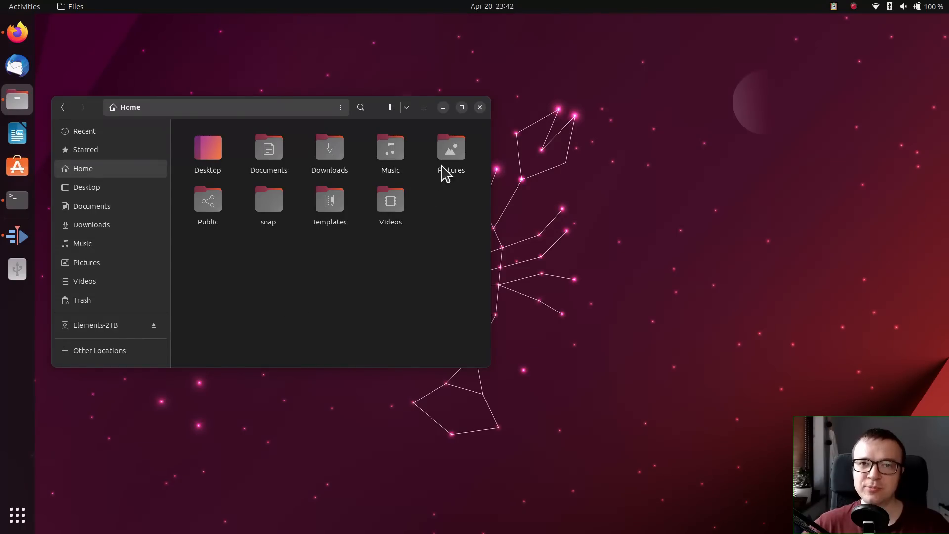
pyautogui.doubleClick(451, 148)
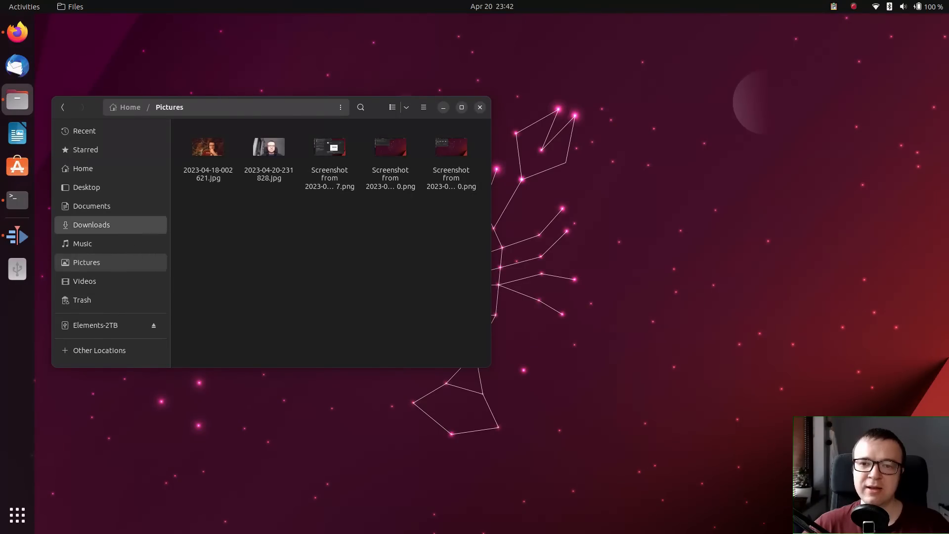
pyautogui.click(91, 225)
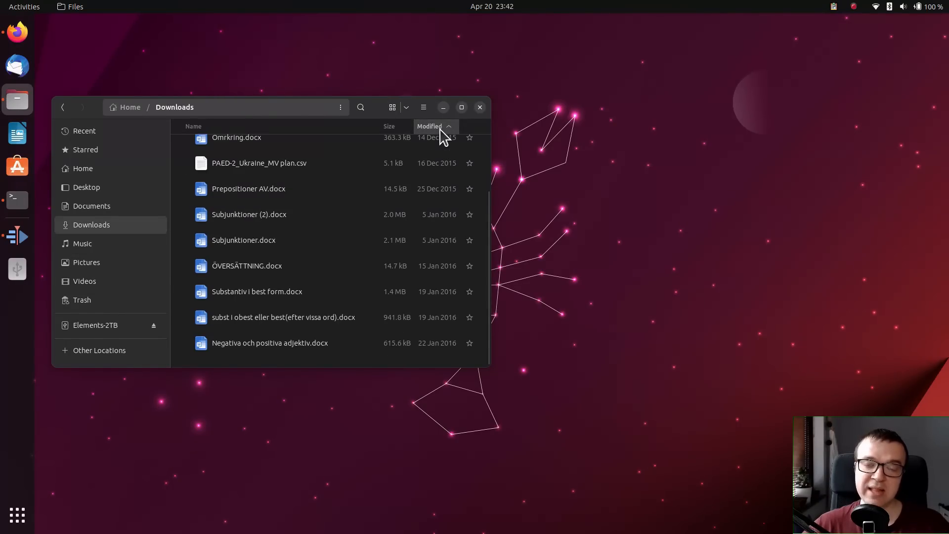
pyautogui.click(430, 127)
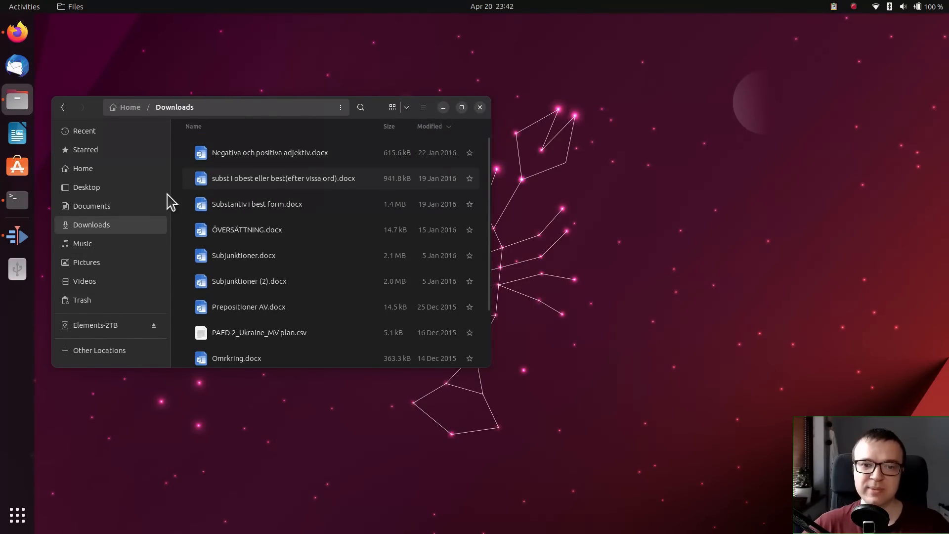
pyautogui.click(86, 262)
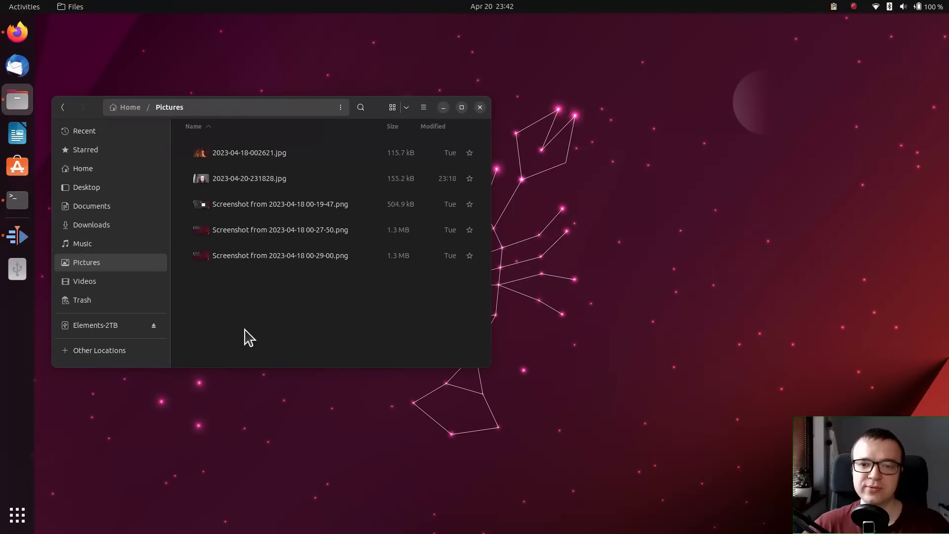
pyautogui.moveTo(102, 176)
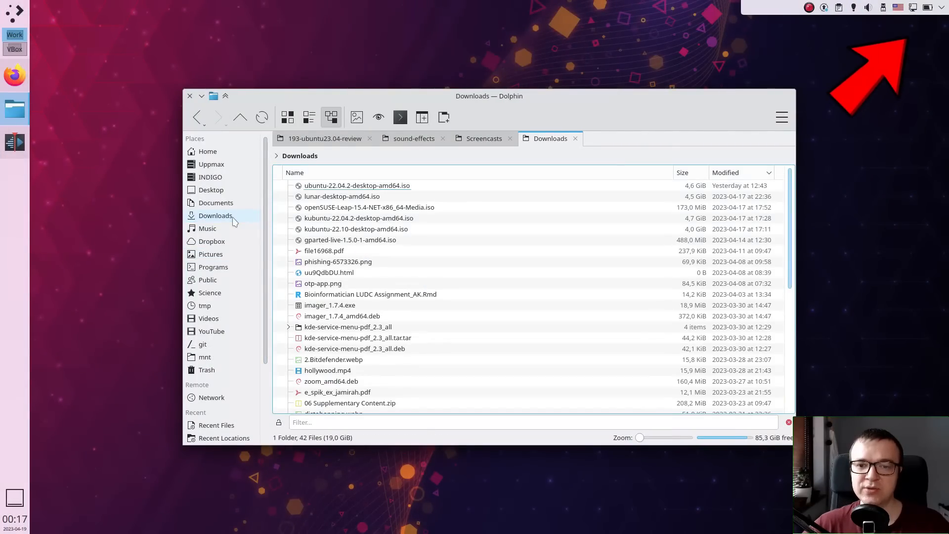
# Compare Dolphin's Downloads details view, then switch Files' Home back to icon view and close it.
pyautogui.click(208, 152)
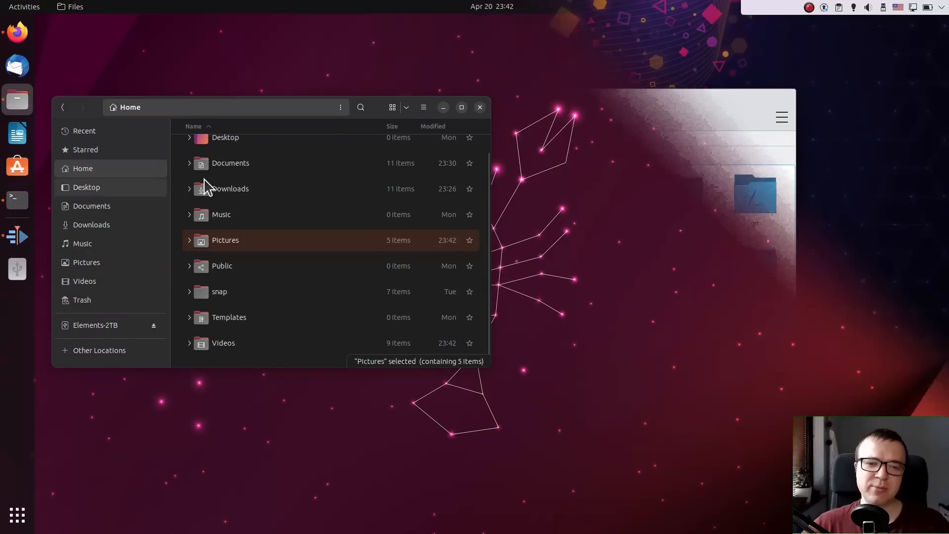
pyautogui.click(392, 107)
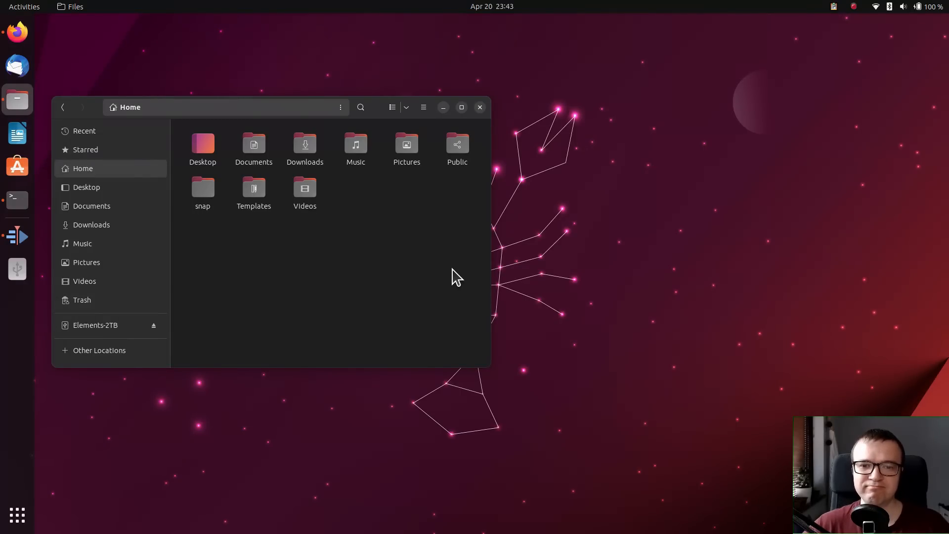
pyautogui.click(479, 107)
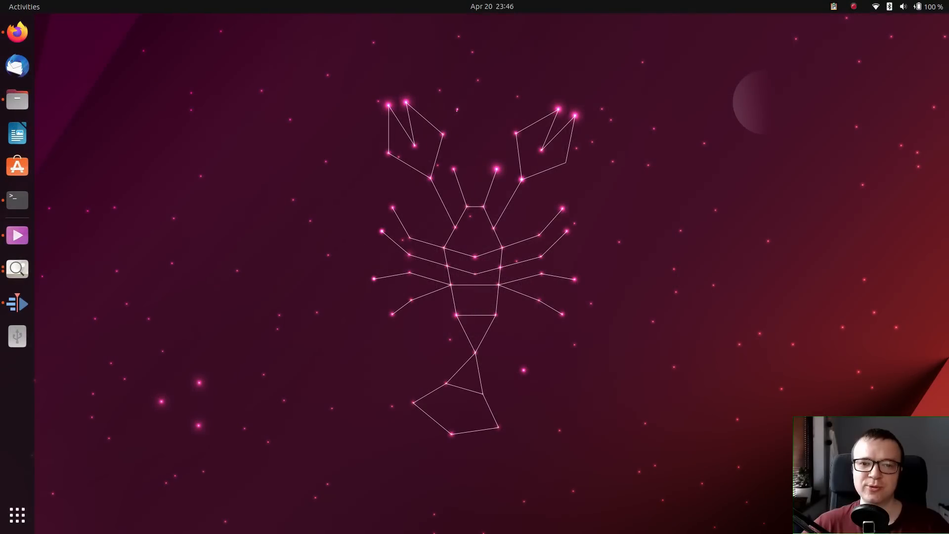
# View the Activities overview, then set Power Mode to Performance in quick settings.
pyautogui.click(24, 5)
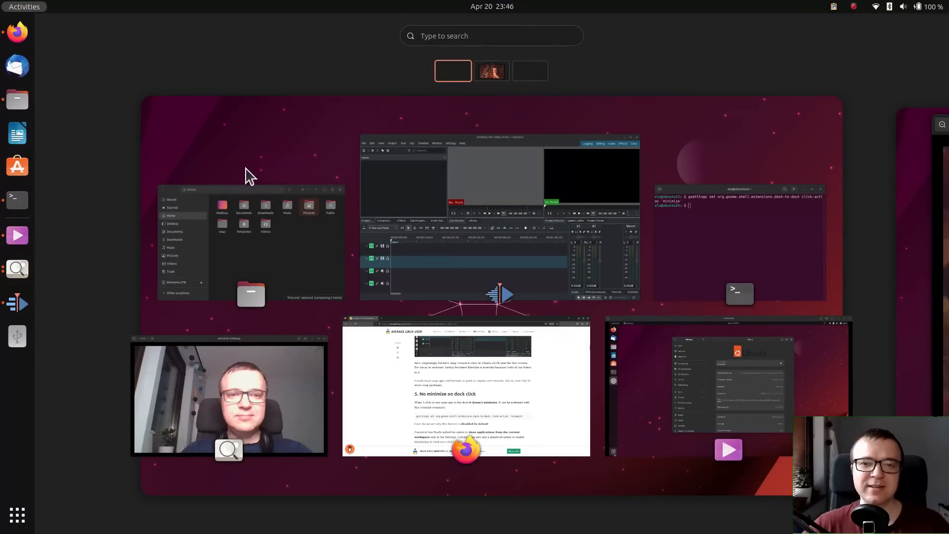
pyautogui.click(17, 514)
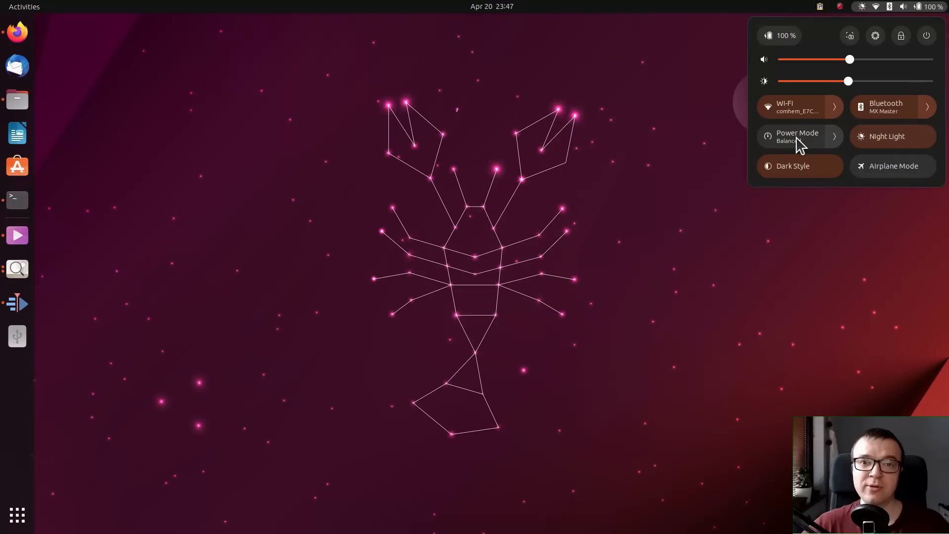
pyautogui.click(799, 136)
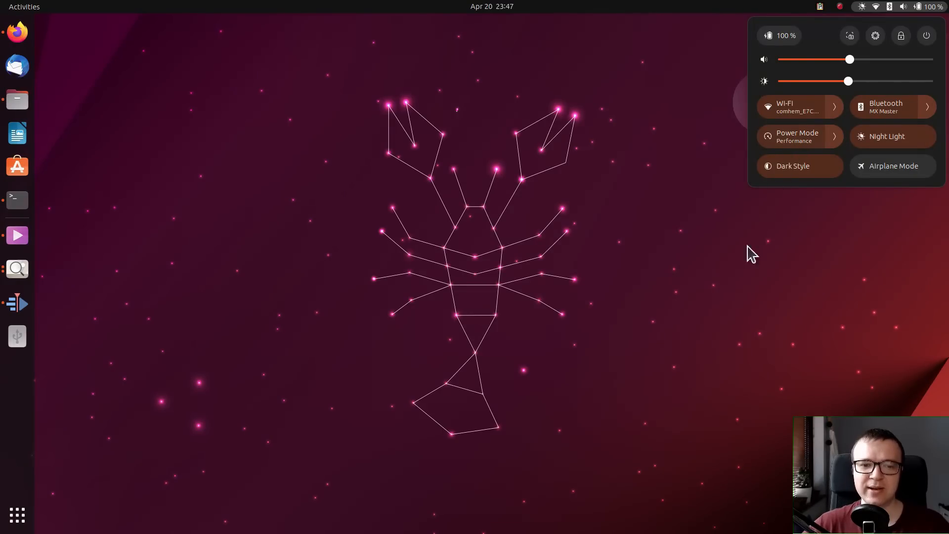
# Scroll Ubuntu Software's Explore to Editor's Choice and open Inkscape's details page.
pyautogui.click(17, 167)
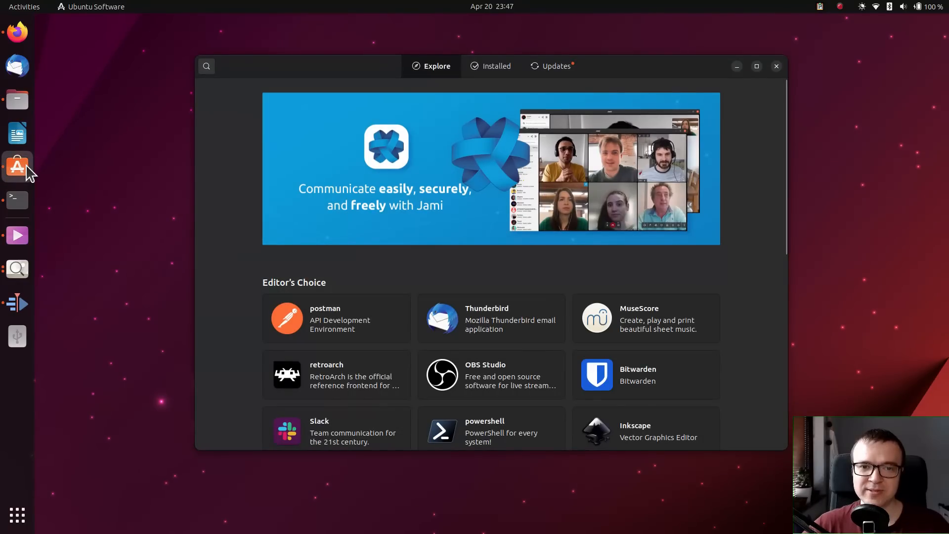
pyautogui.scroll(-3)
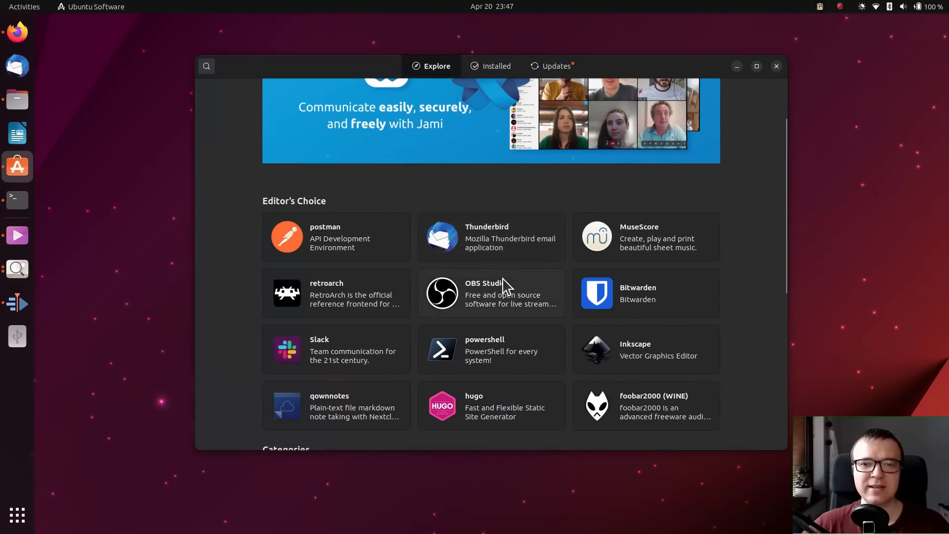
pyautogui.scroll(-3)
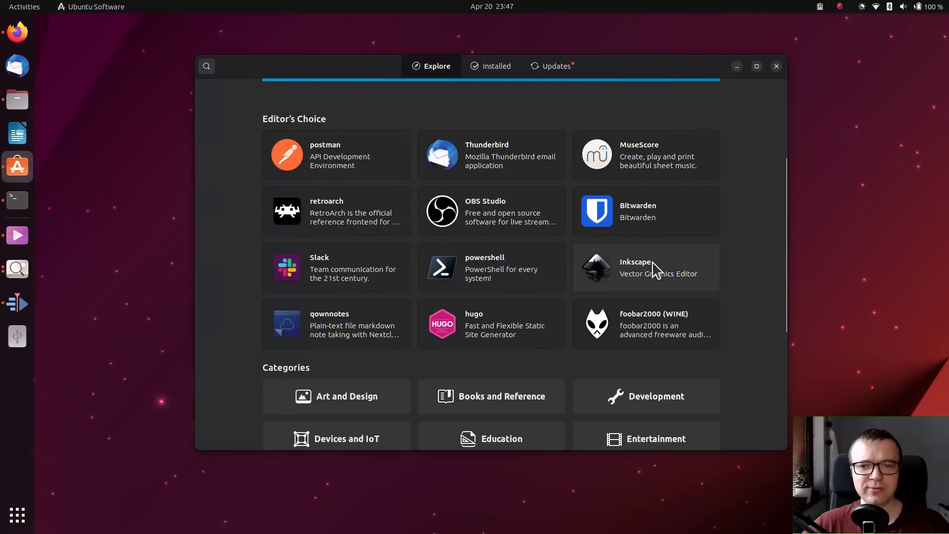
pyautogui.click(647, 267)
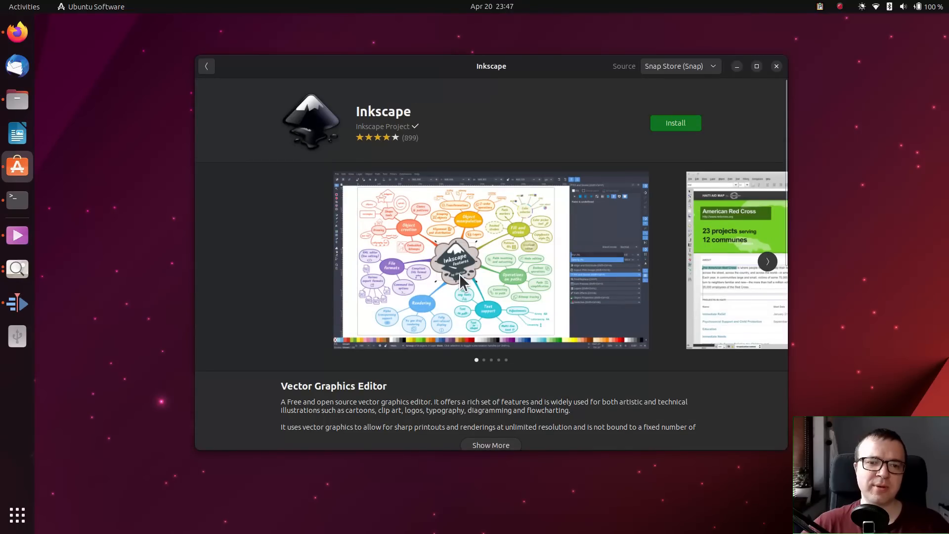
# Step through Inkscape's screenshot carousel, then leave the store for Files.
pyautogui.click(768, 261)
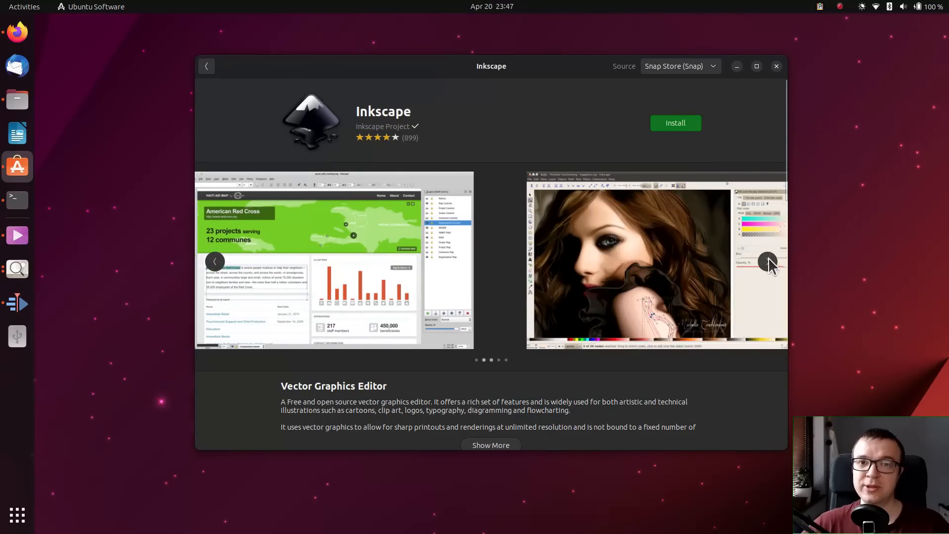
pyautogui.click(768, 262)
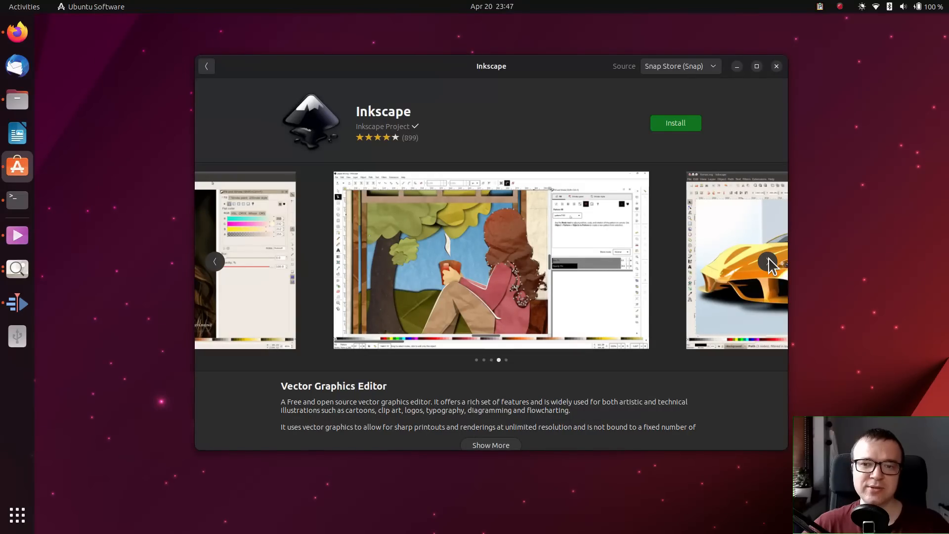
pyautogui.click(770, 265)
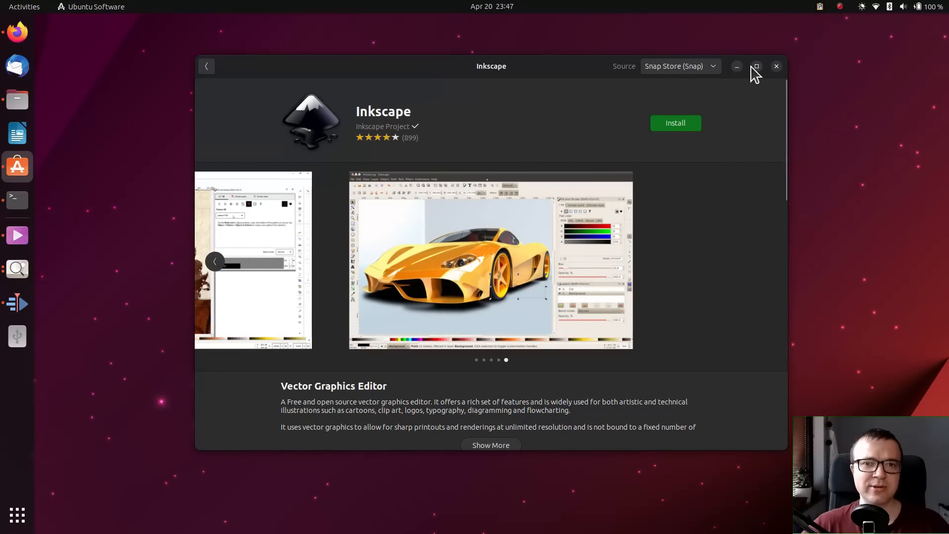
pyautogui.click(17, 132)
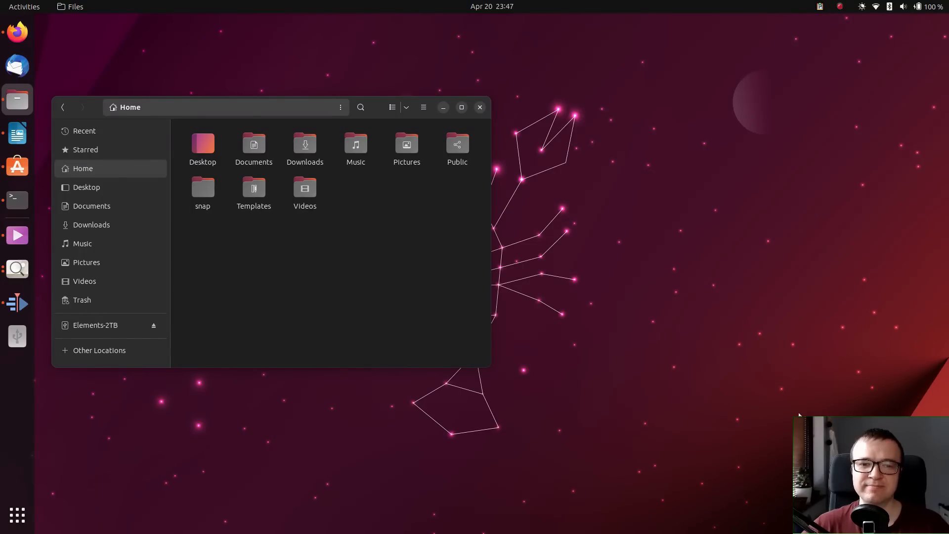
pyautogui.moveTo(599, 314)
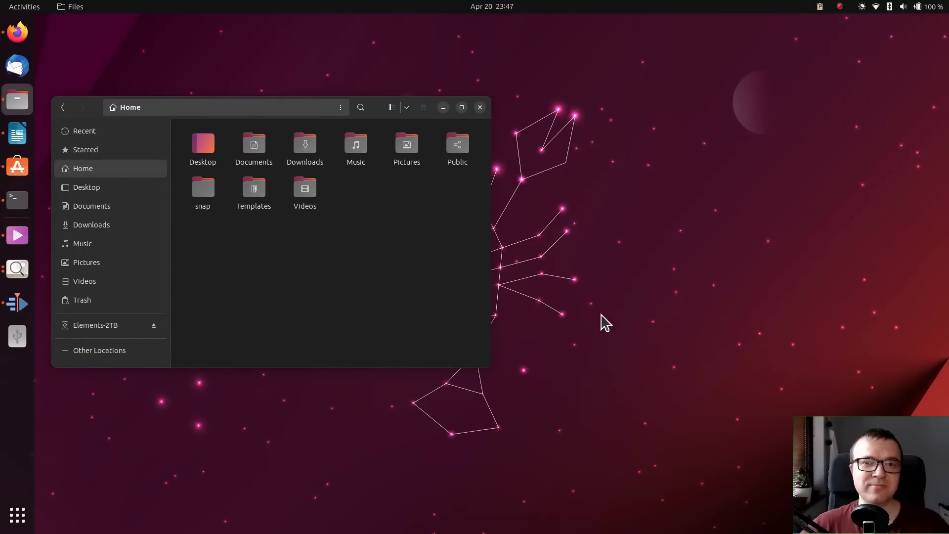
# Minimize the Home folder window via the dock icon, leaving the desktop showing.
pyautogui.click(480, 107)
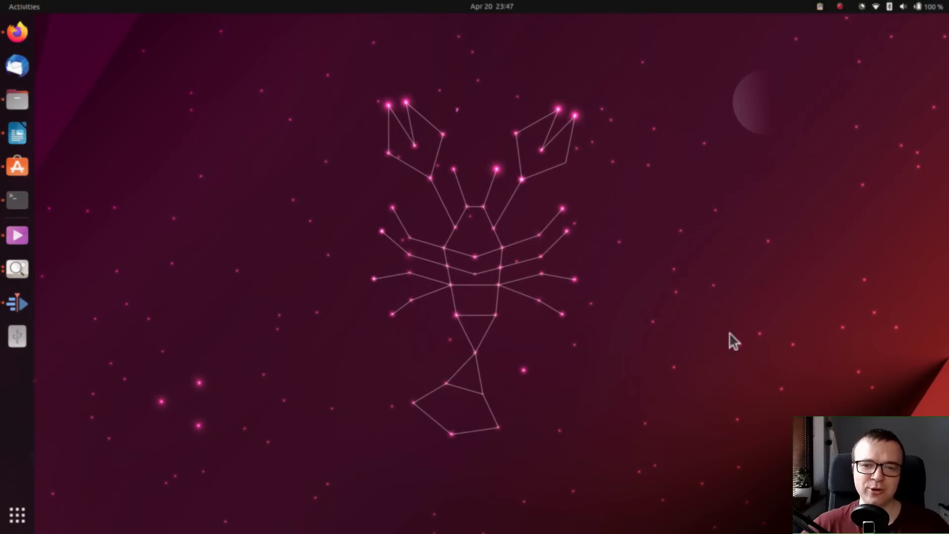